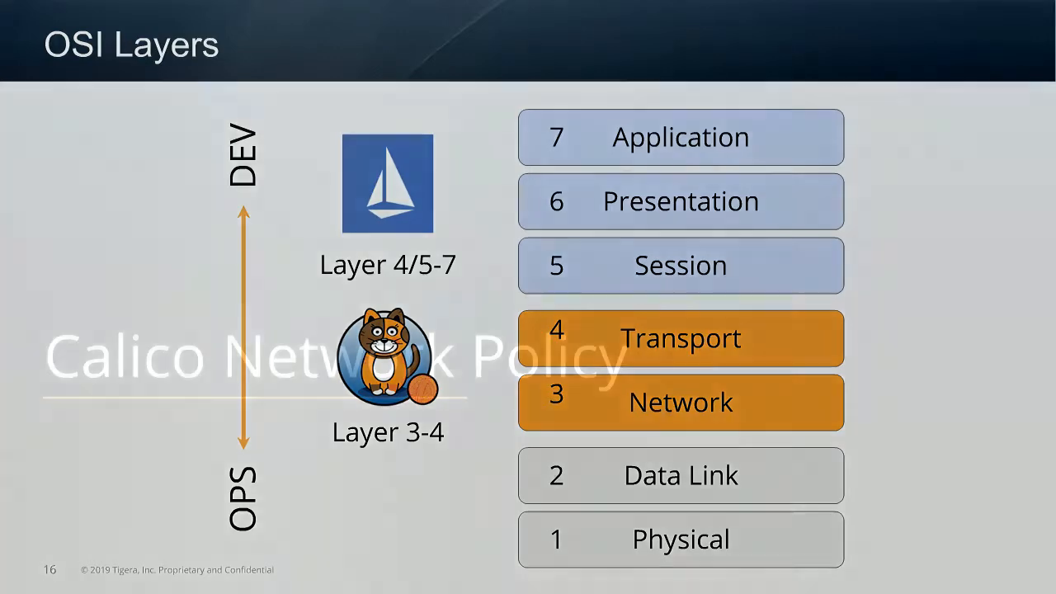
- Advance from the OSI Layers slide to slide 18, 'Motivation for Network Policy'
{"action": "key", "text": "right"}
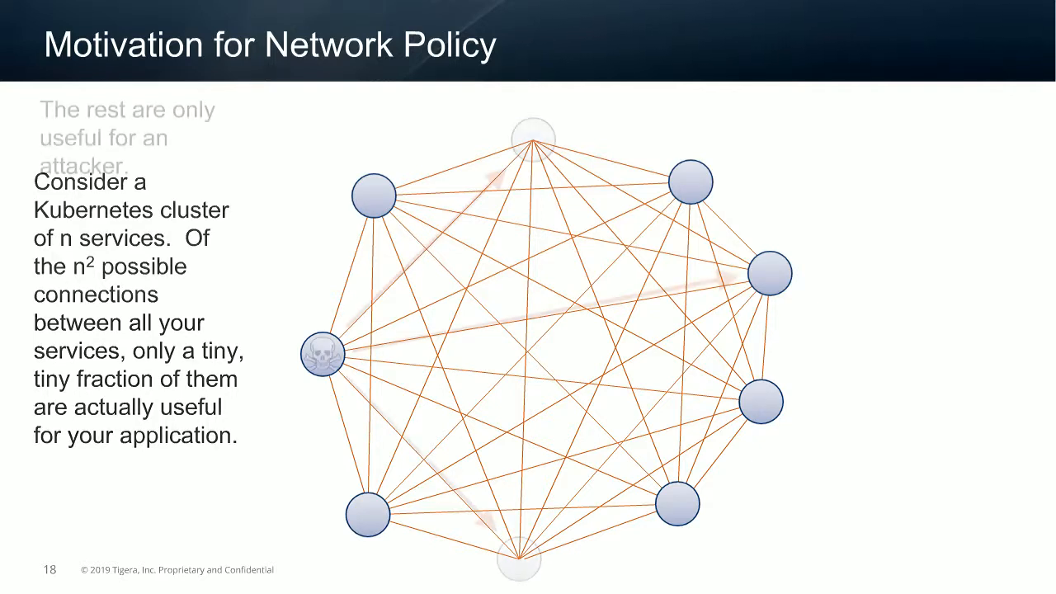
- Advance to slide 19 on attacker connections, then on to the next slide
{"action": "key", "text": "Right"}
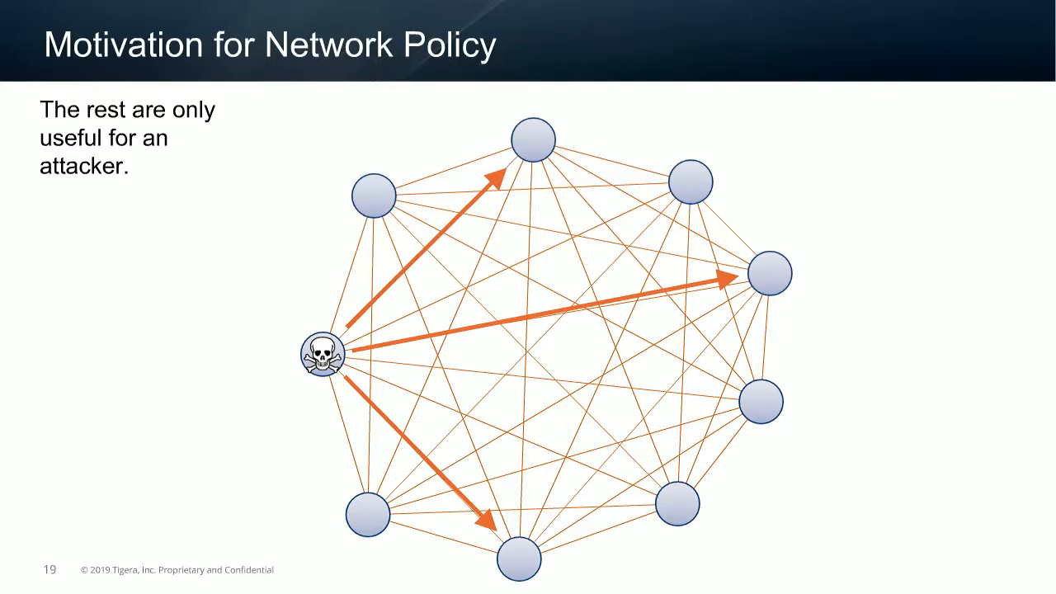
{"action": "key", "text": "right"}
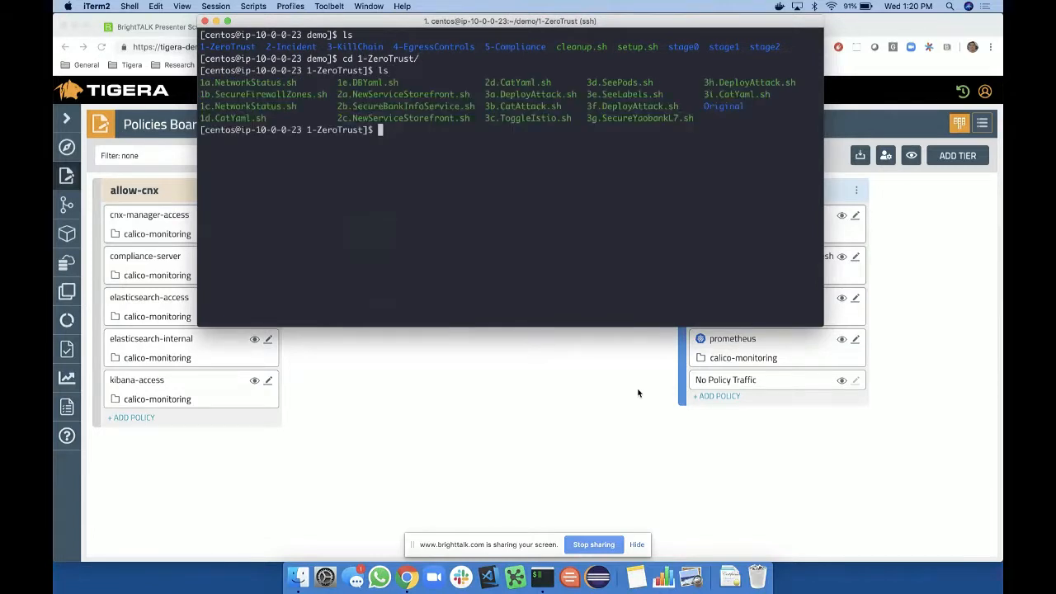
- Run ./1a.NetworkStatus.sh to confirm all Yaobank and Storefront pods are reachable
{"action": "type", "text": "./1a.NetworkStatus.sh"}
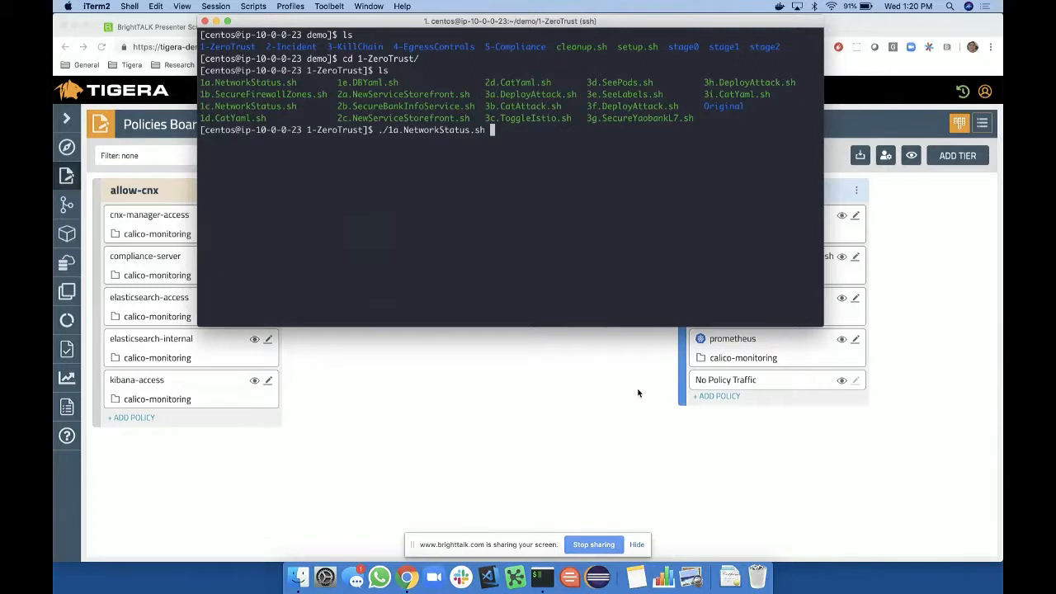
{"action": "key", "text": "Return"}
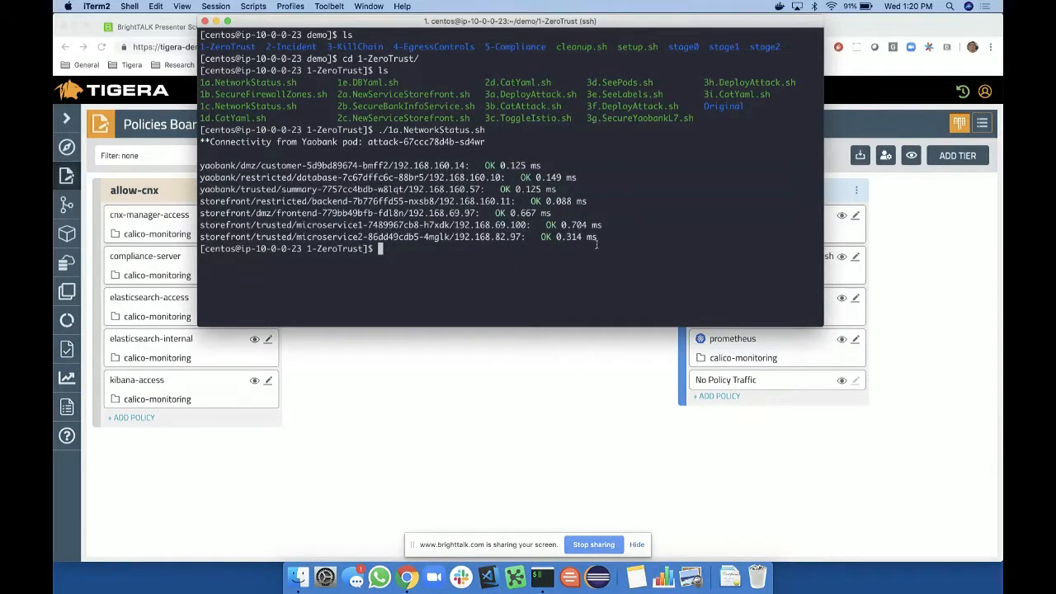
{"action": "type", "text": "./1b.SecureFirewallZones.sh"}
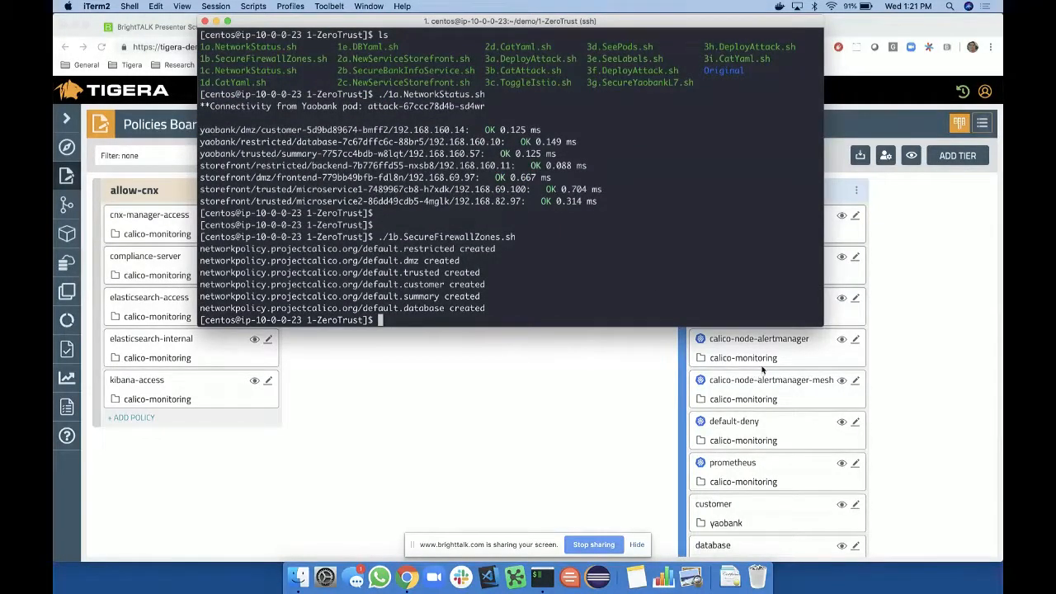
{"action": "mouse_move", "coordinate": [552, 397]}
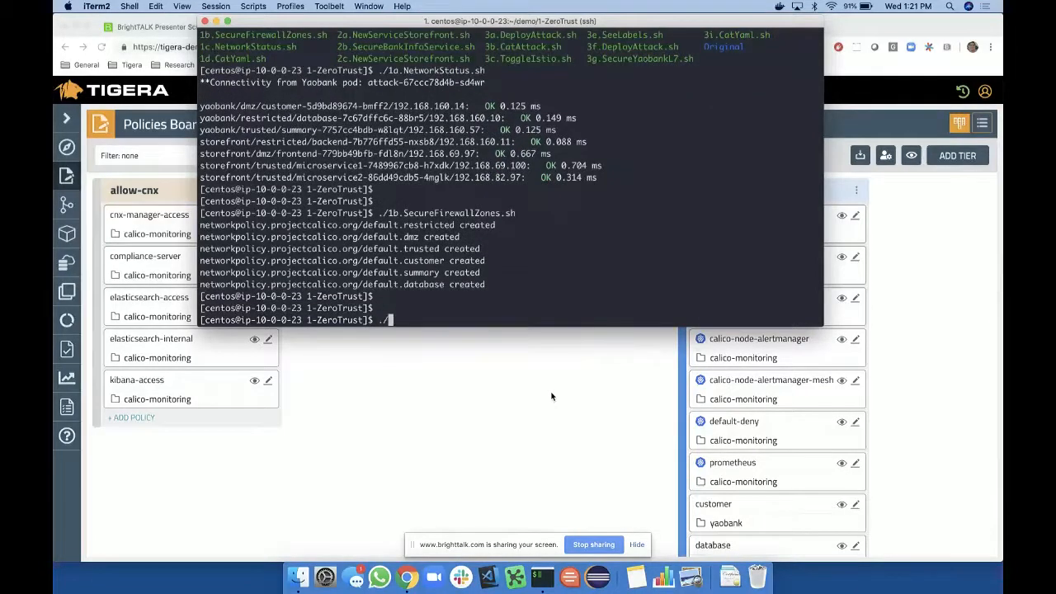
- Run ./1c.NetworkStatus.sh to recheck connectivity after the firewall-zone policies
{"action": "type", "text": "./1c.NetworkStatus.sh"}
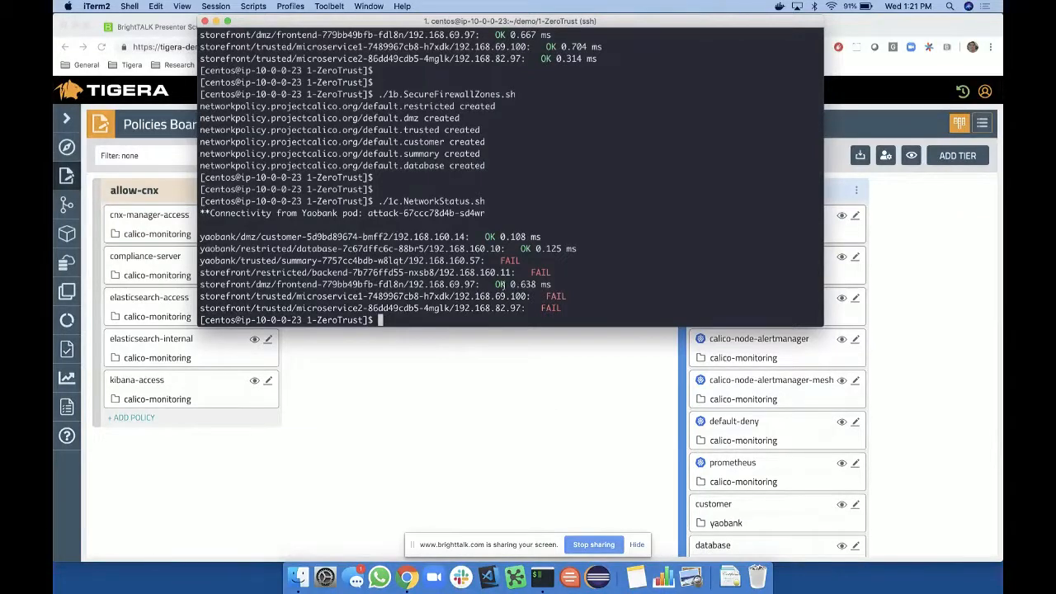
{"action": "mouse_move", "coordinate": [481, 365]}
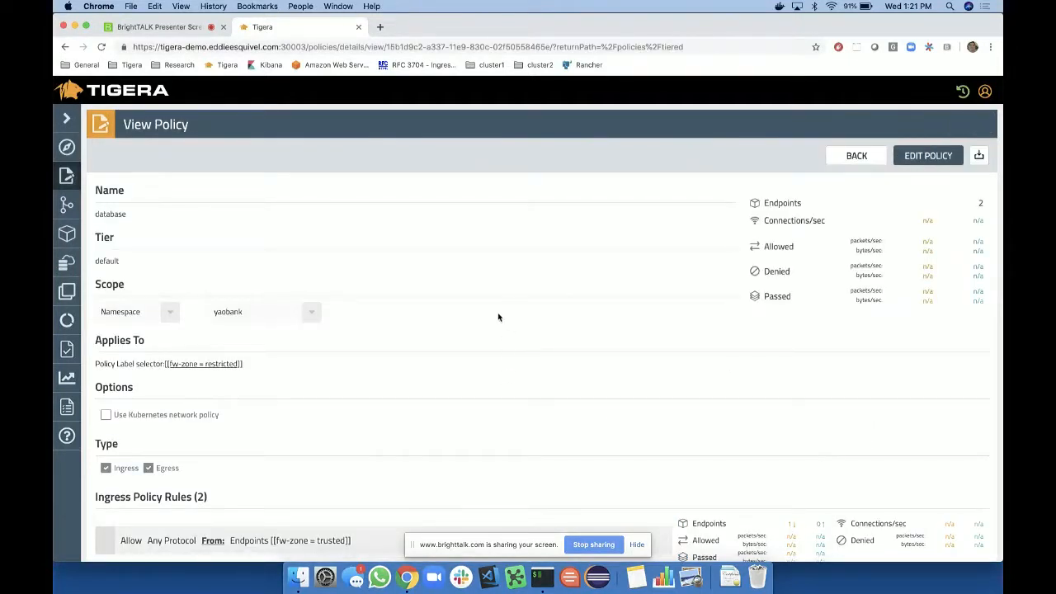
- Review the database policy's fw-zone = restricted selector and its ingress and egress rules
{"action": "scroll", "scroll_direction": "down", "scroll_amount": 3}
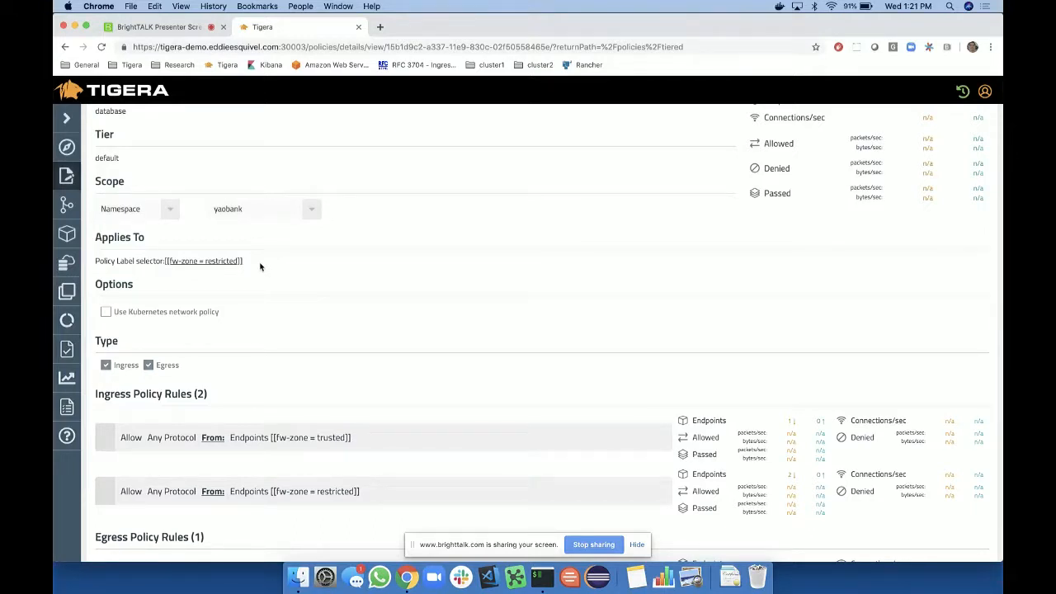
{"action": "double_click", "coordinate": [203, 261]}
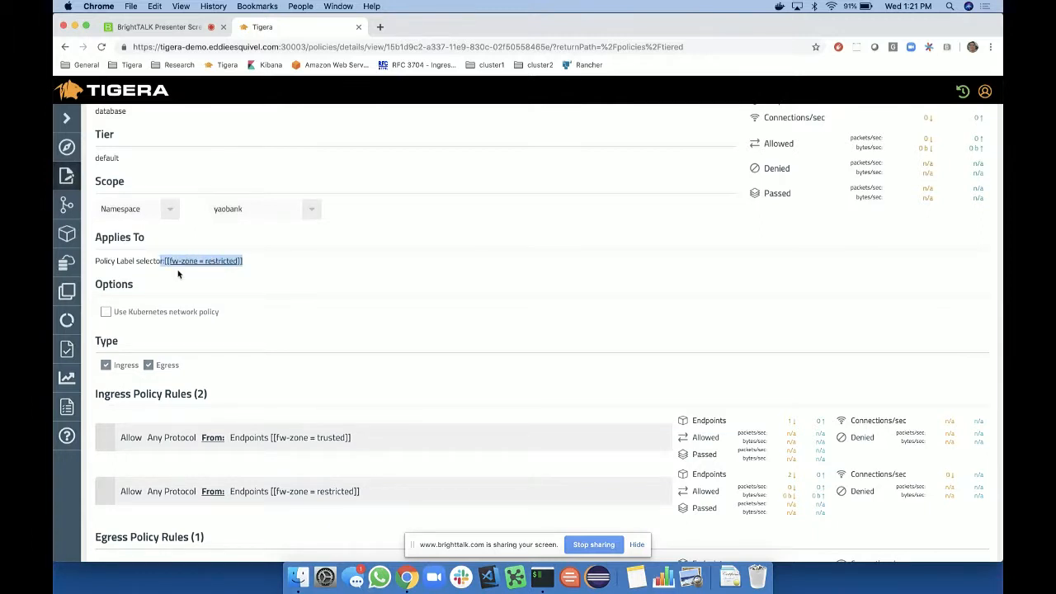
{"action": "scroll", "scroll_direction": "down", "scroll_amount": 3}
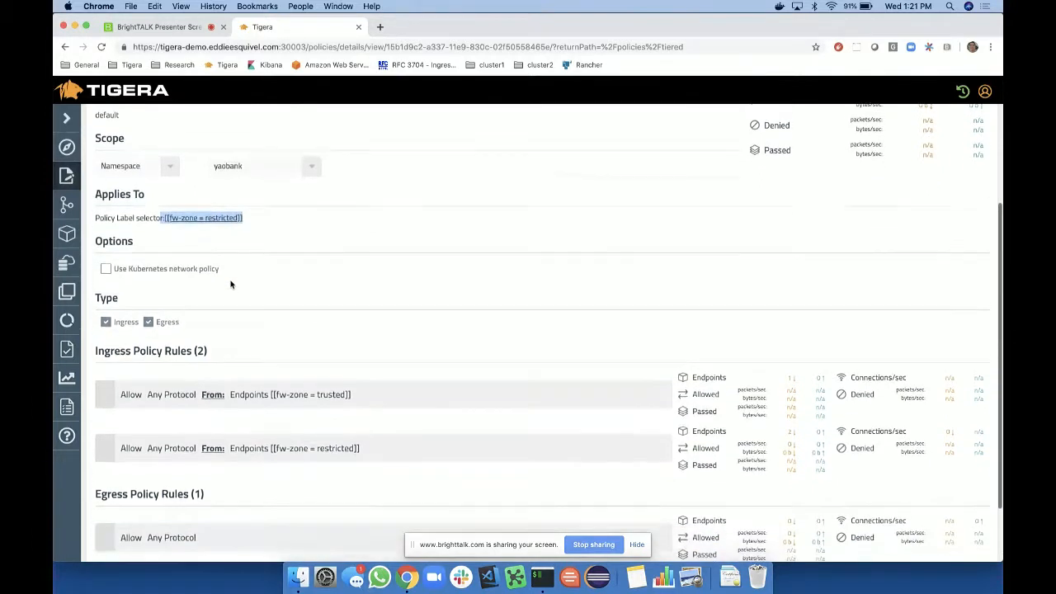
{"action": "scroll", "scroll_direction": "down", "scroll_amount": 3}
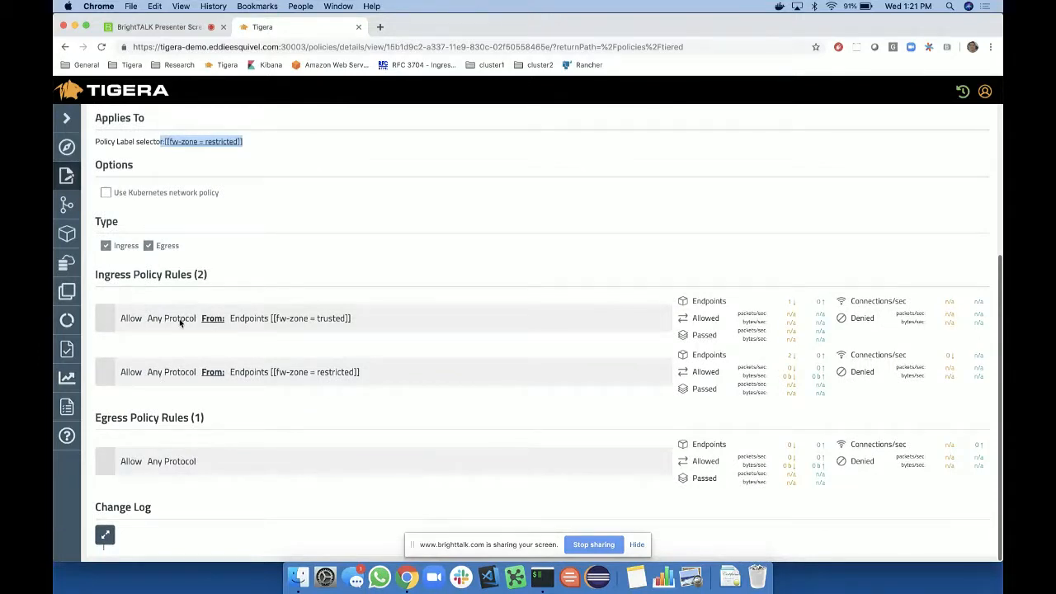
{"action": "mouse_move", "coordinate": [267, 328]}
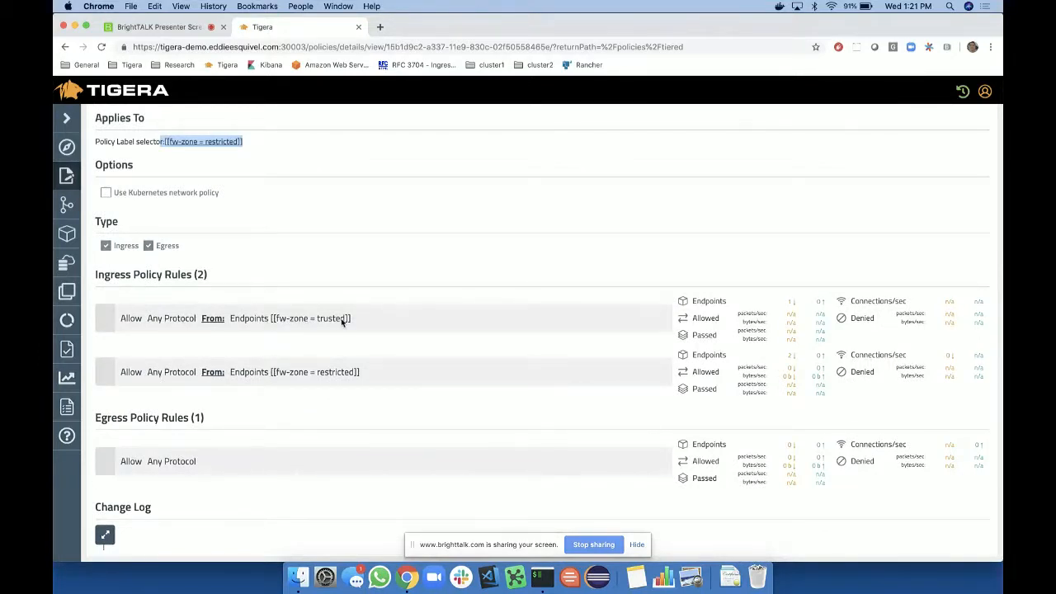
{"action": "mouse_move", "coordinate": [245, 416]}
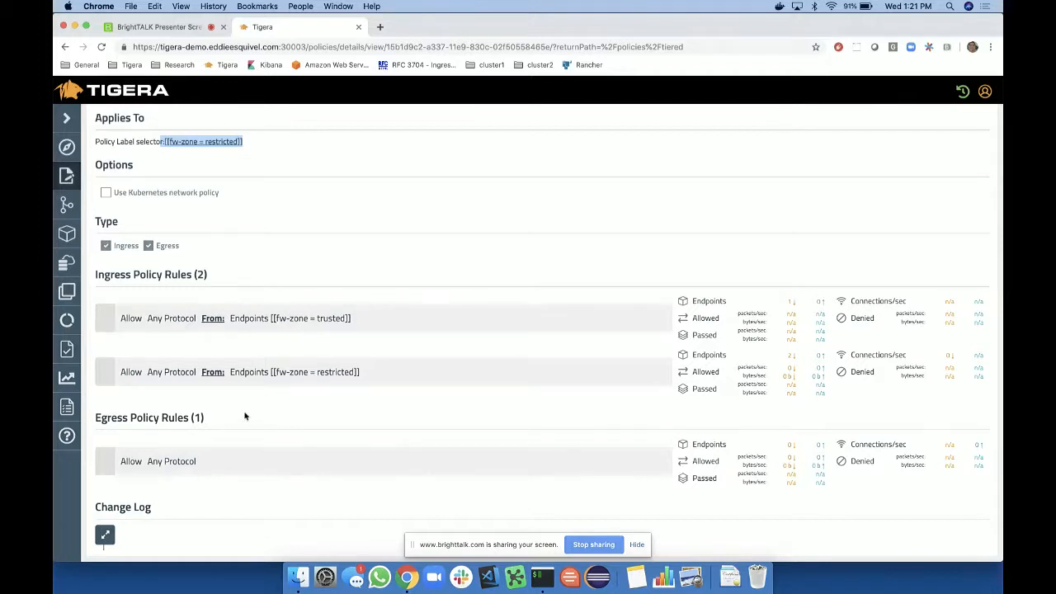
{"action": "mouse_move", "coordinate": [171, 432]}
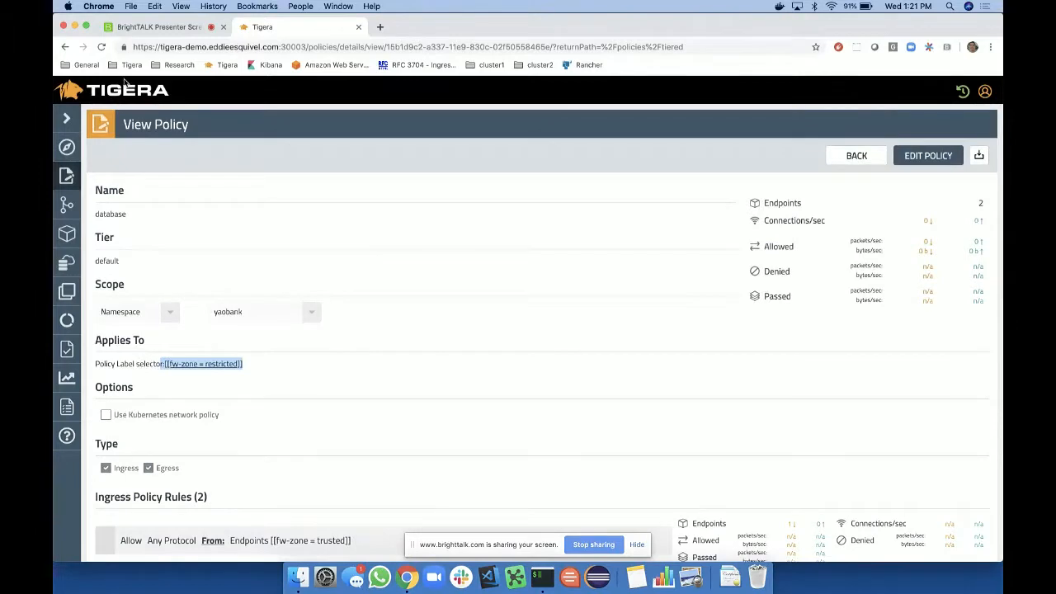
{"action": "mouse_move", "coordinate": [244, 132]}
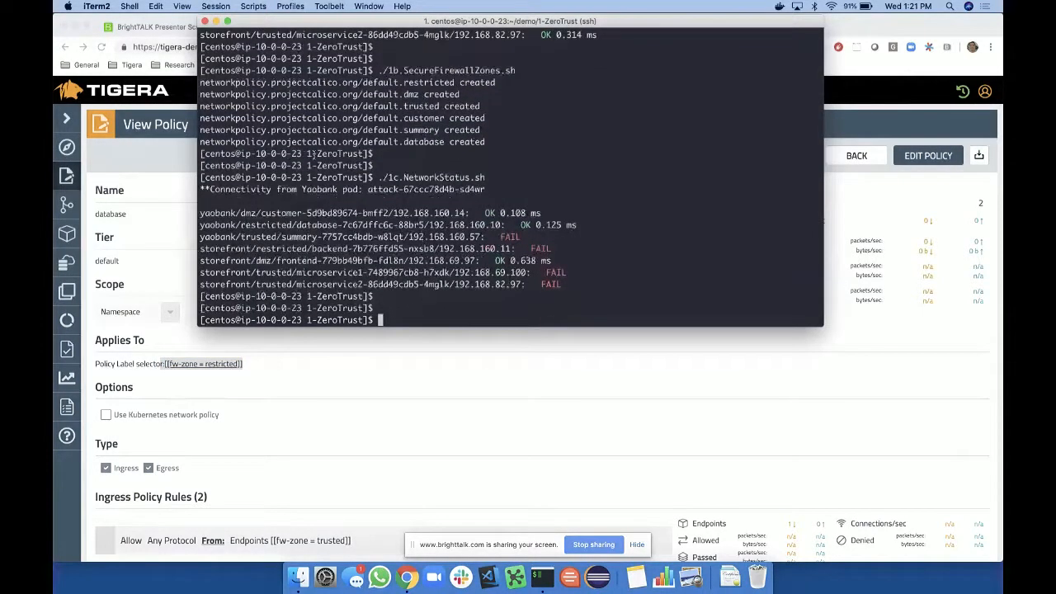
- List the ZeroTrust scripts with ls and launch ./1e.DBYaml.sh
{"action": "type", "text": "ls"}
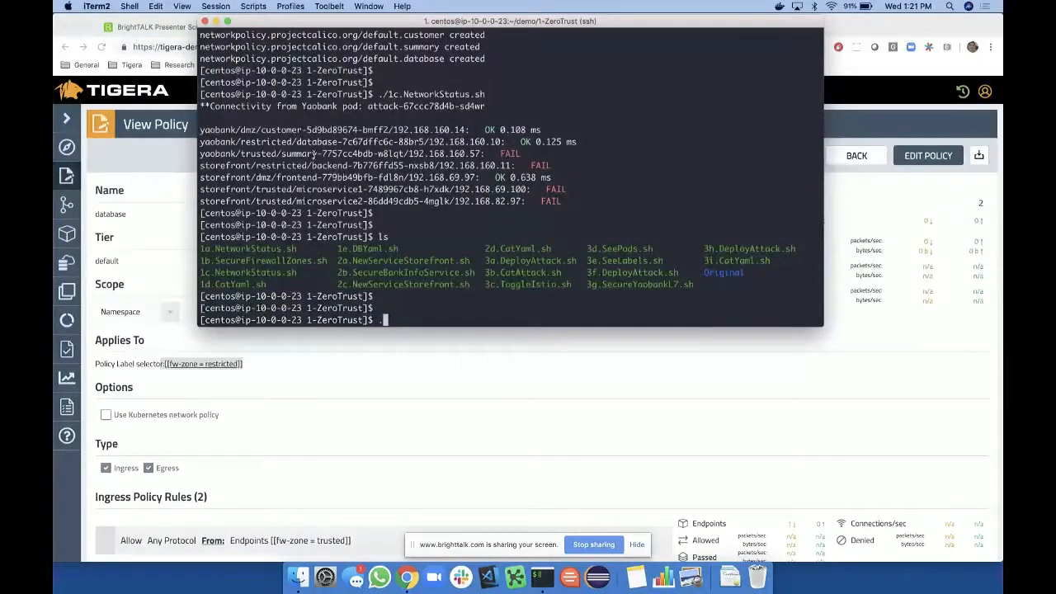
{"action": "type", "text": "./1e.DBYaml.sh"}
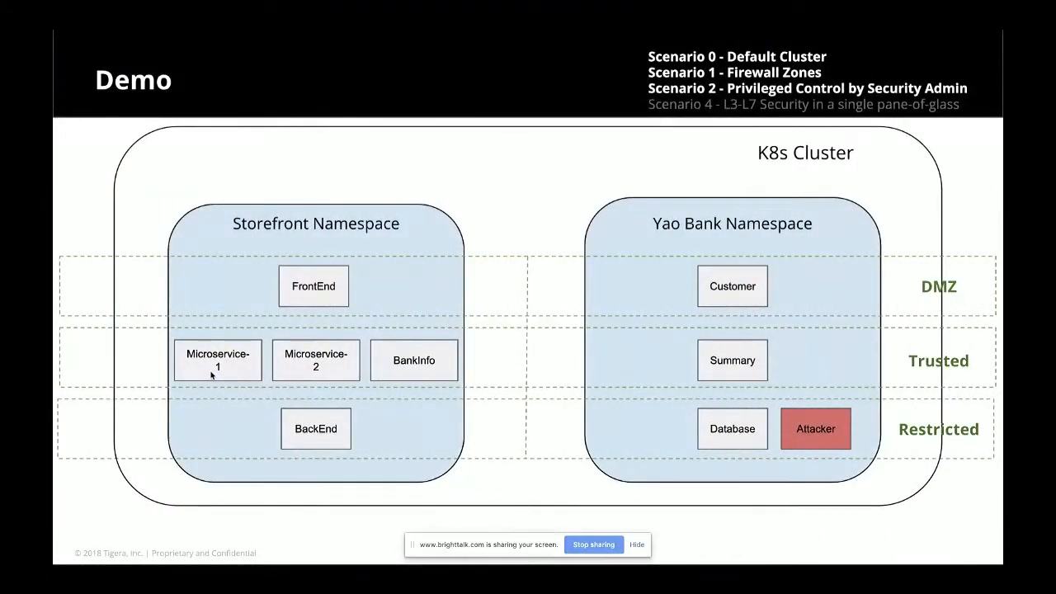
{"action": "mouse_move", "coordinate": [321, 415]}
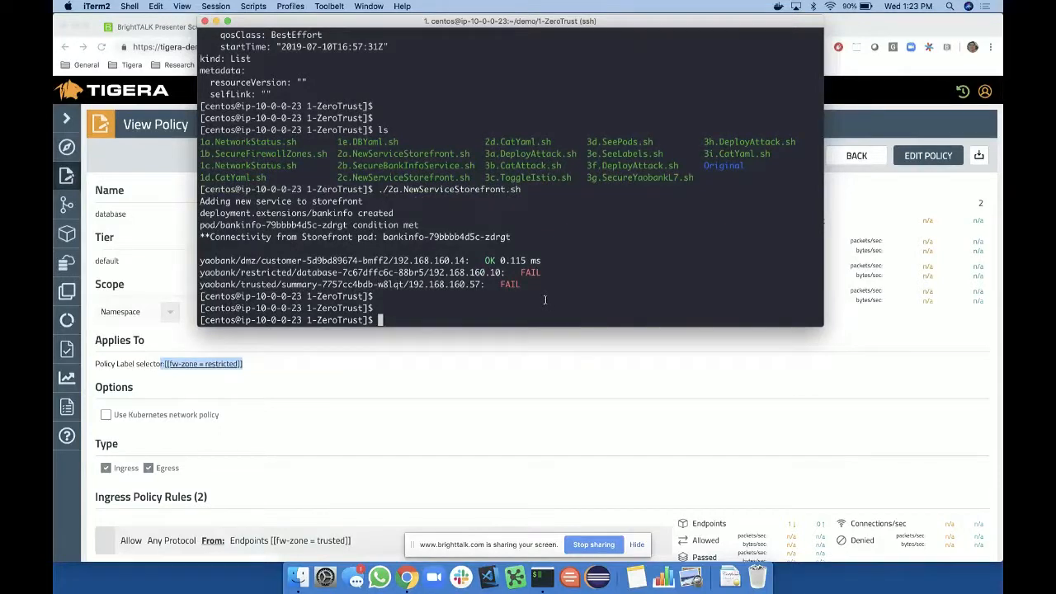
- Run ./2b and view the allow-bankinfo-to-yaobankdatabase policy's ingress rules
{"action": "type", "text": "./2b"}
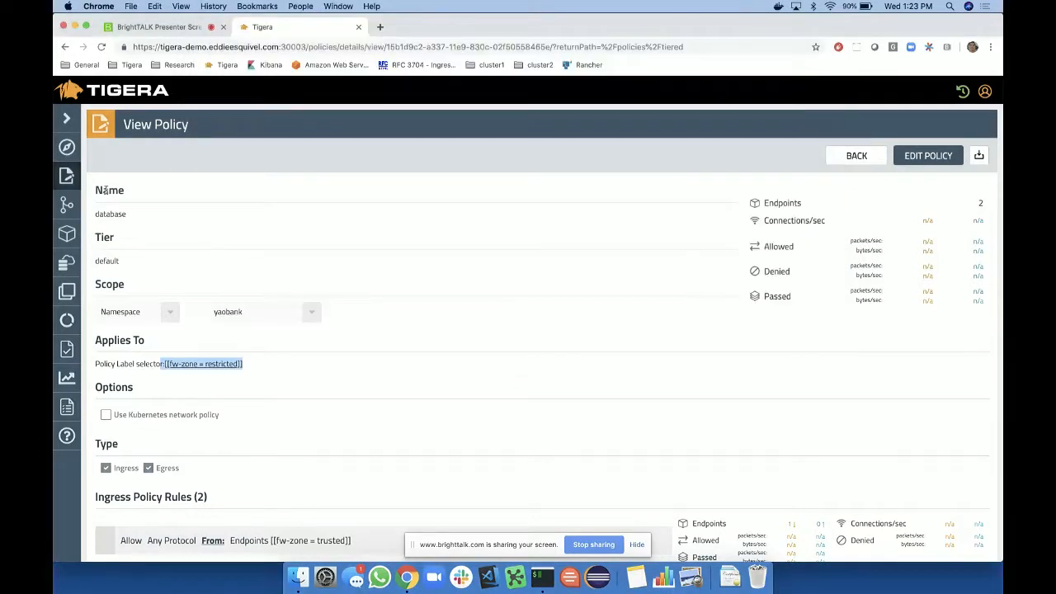
{"action": "left_click", "coordinate": [856, 155]}
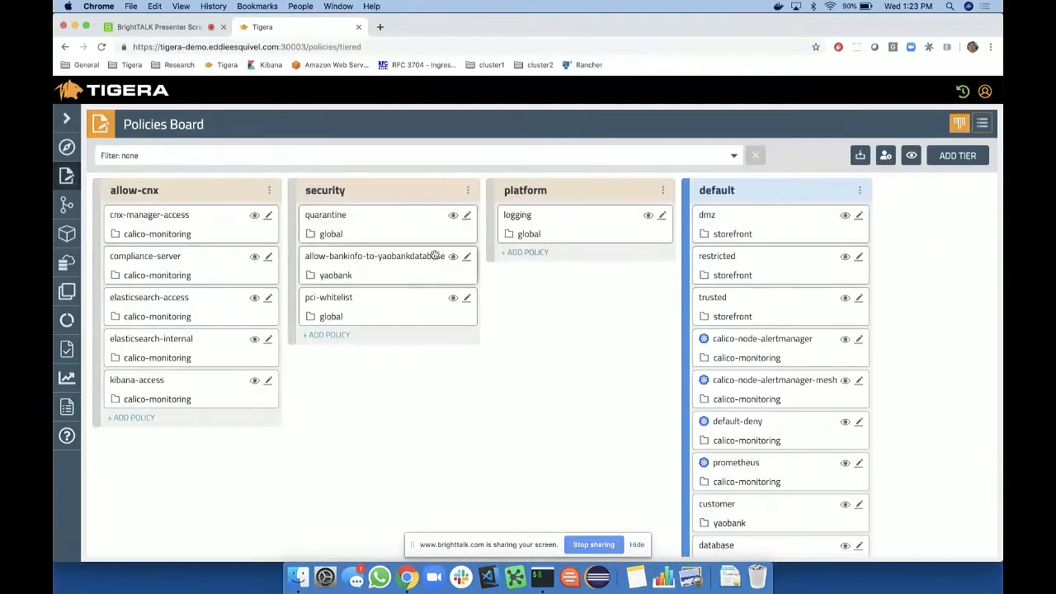
{"action": "left_click", "coordinate": [373, 256]}
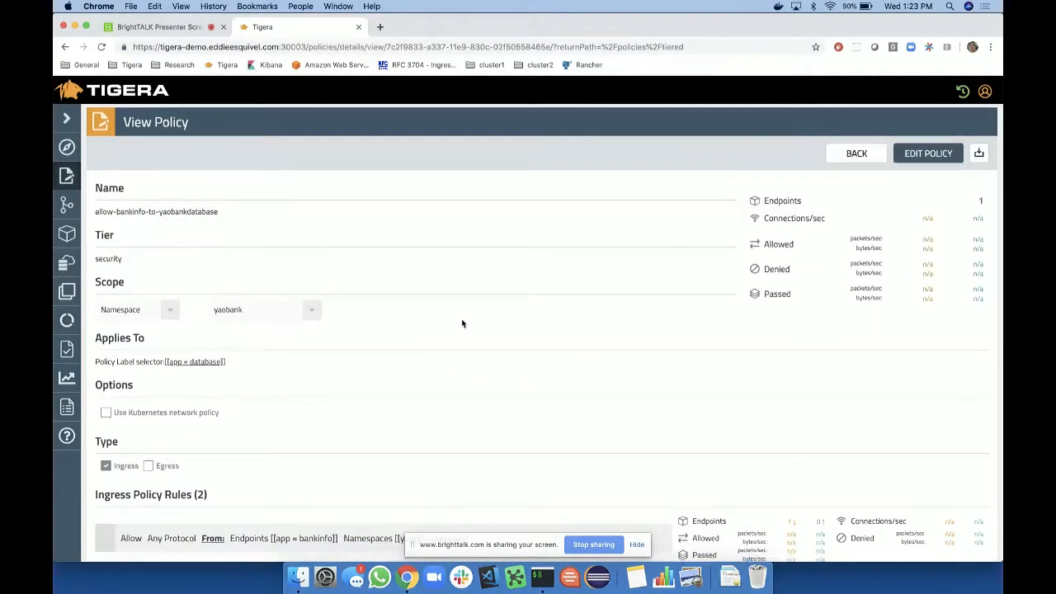
{"action": "scroll", "scroll_direction": "down", "scroll_amount": 3}
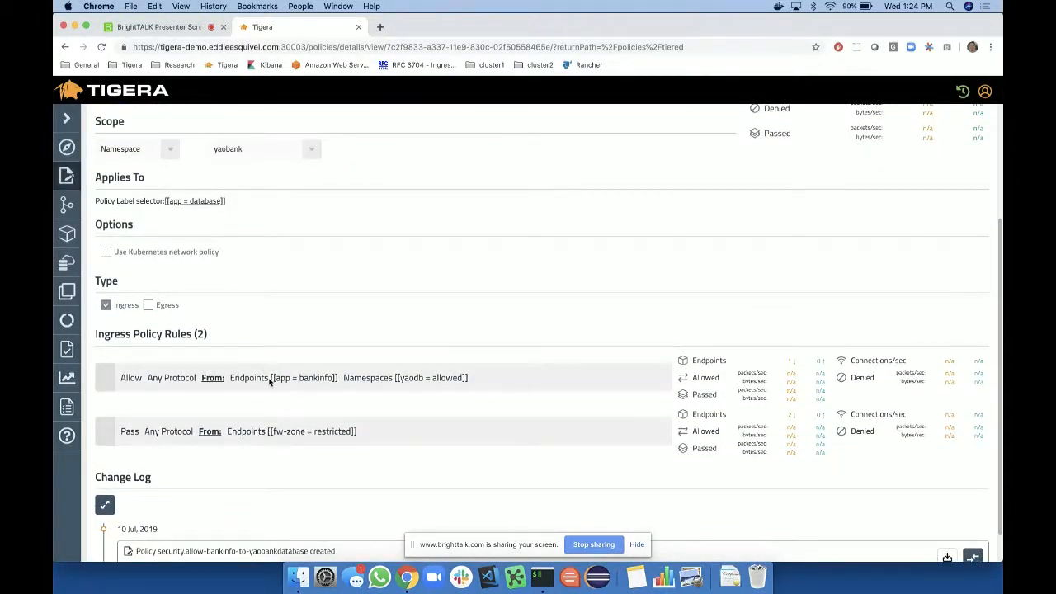
{"action": "mouse_move", "coordinate": [335, 373]}
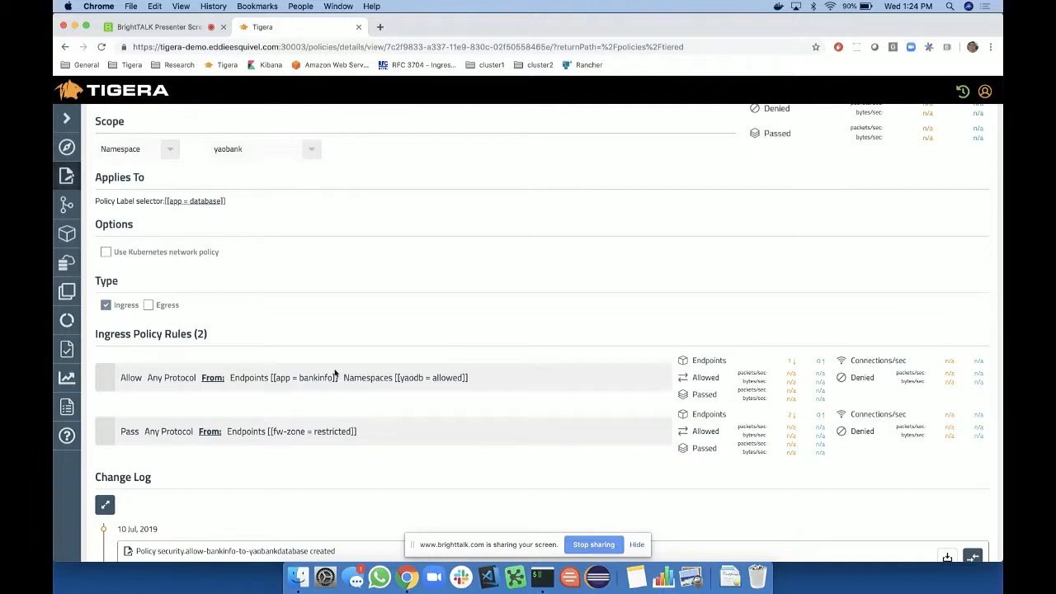
{"action": "mouse_move", "coordinate": [317, 375]}
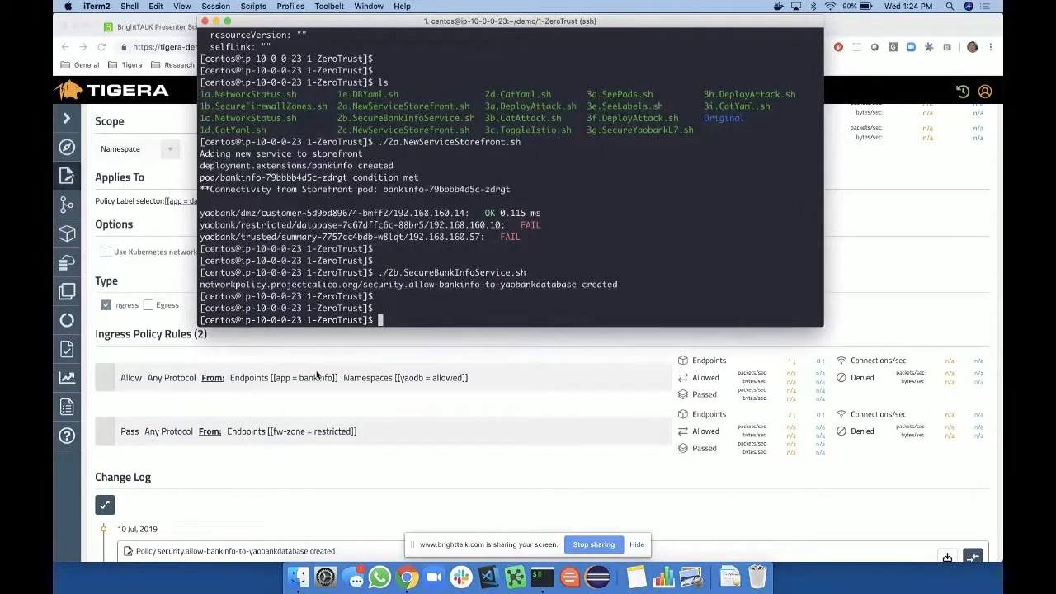
- Run ./2c.NewServiceStorefront.sh, then minimize the terminal to reveal the policy page
{"action": "type", "text": "./2c.NewServiceStorefront.sh"}
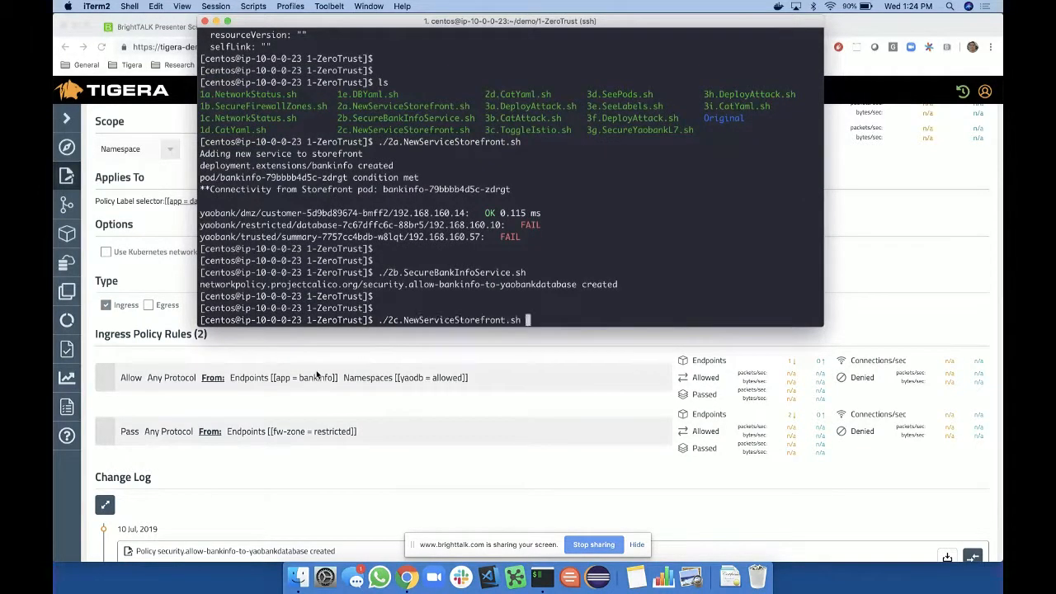
{"action": "key", "text": "Return"}
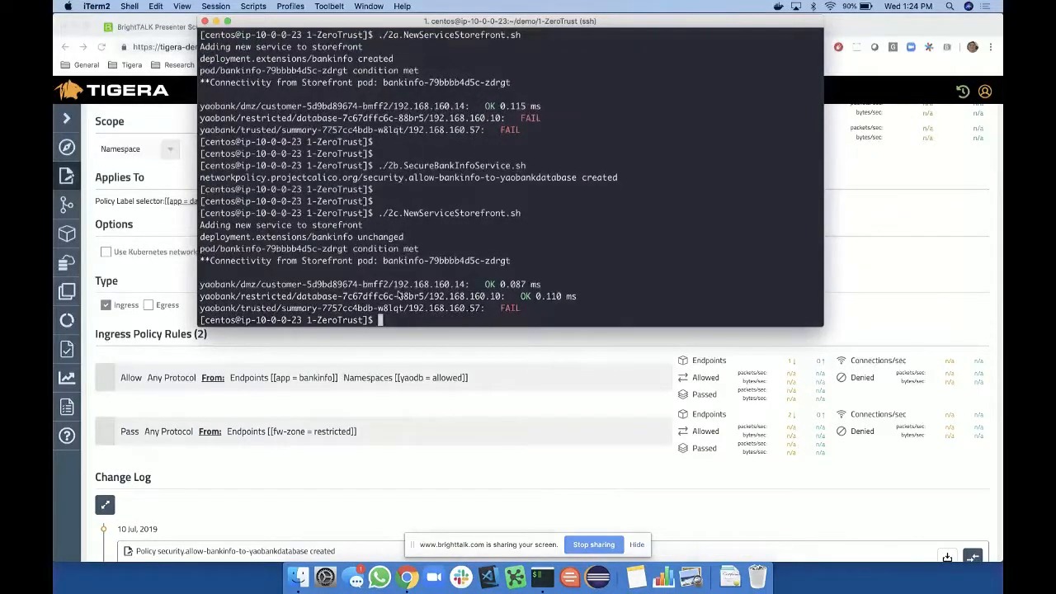
{"action": "double_click", "coordinate": [446, 260]}
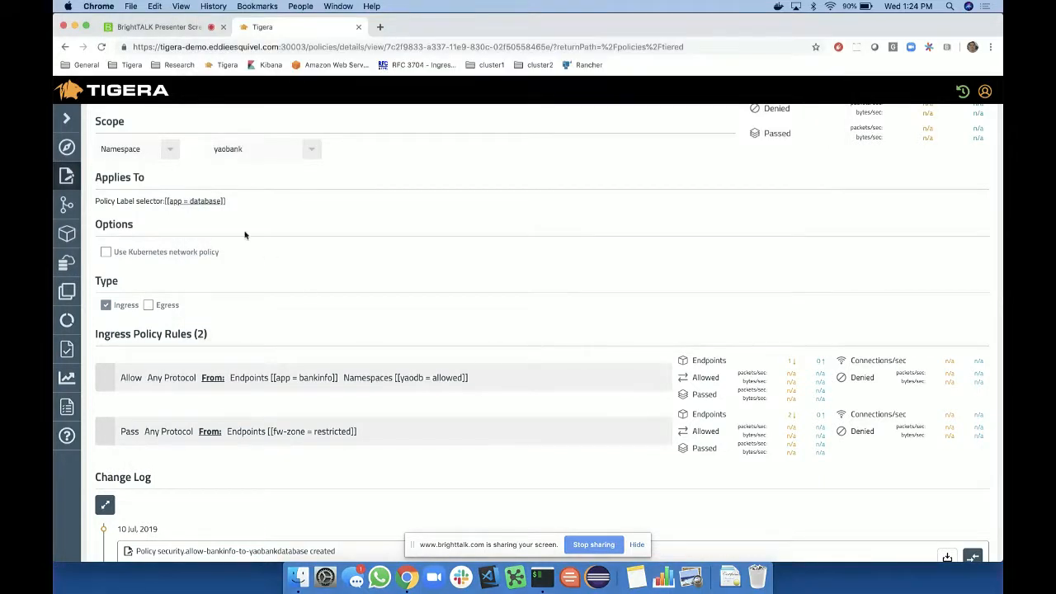
- Open the Policies Board showing the allow-cnx, security, platform and default tiers
{"action": "left_click", "coordinate": [66, 175]}
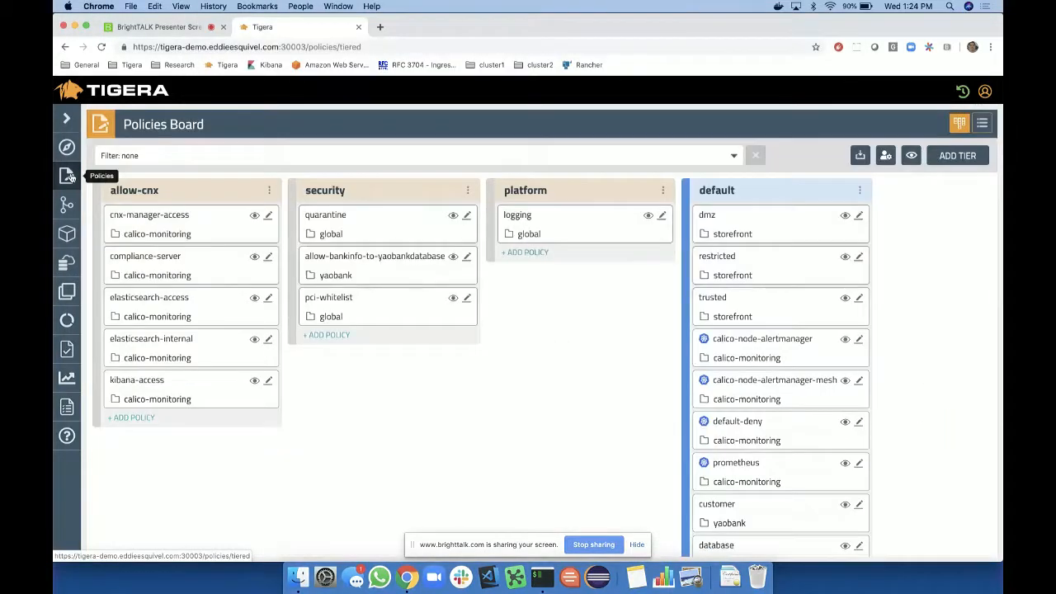
{"action": "mouse_move", "coordinate": [254, 297]}
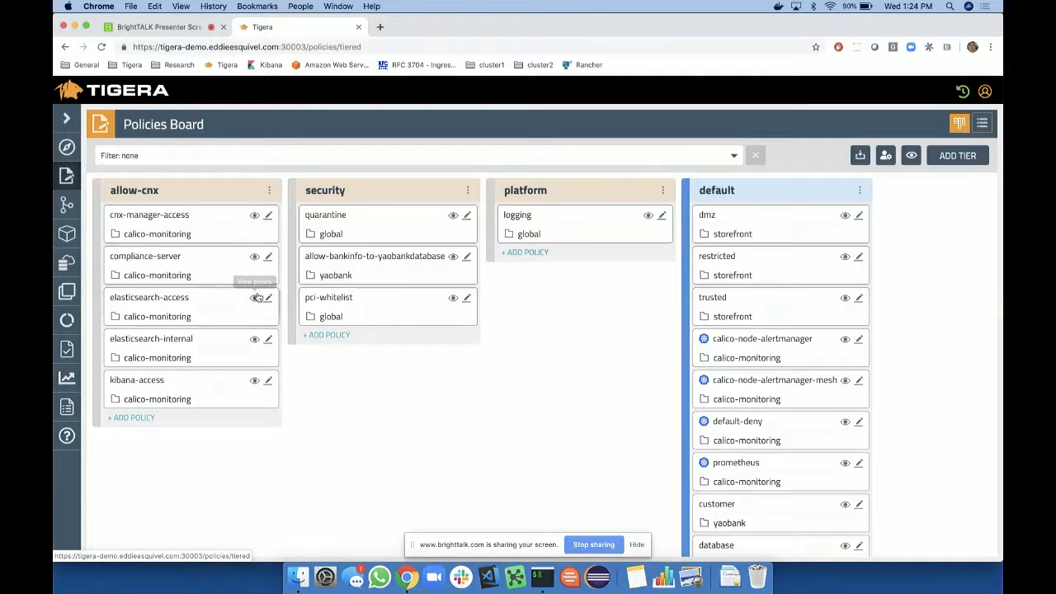
{"action": "mouse_move", "coordinate": [371, 357]}
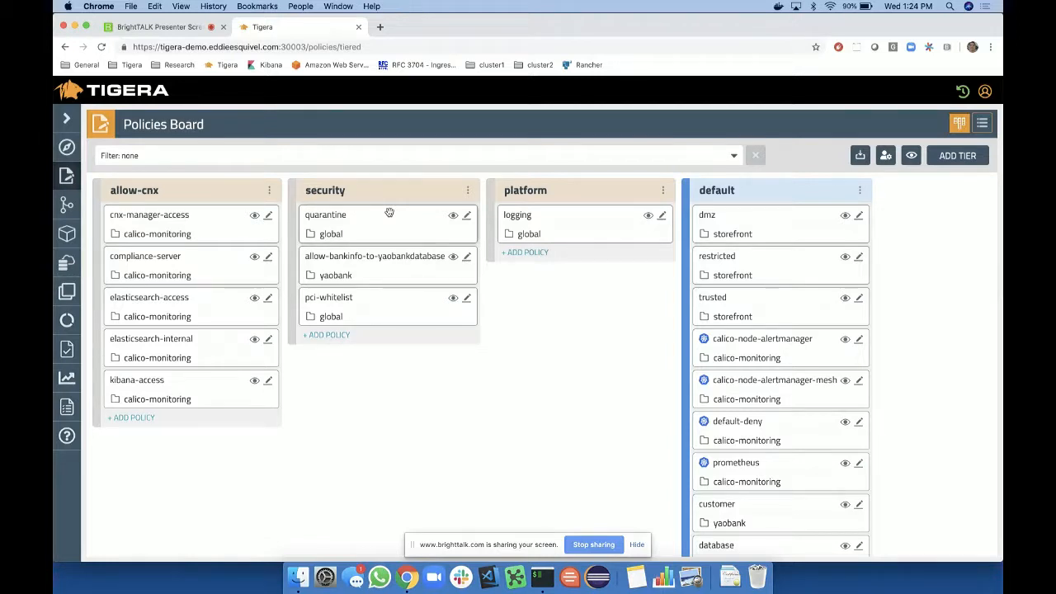
{"action": "mouse_move", "coordinate": [354, 256]}
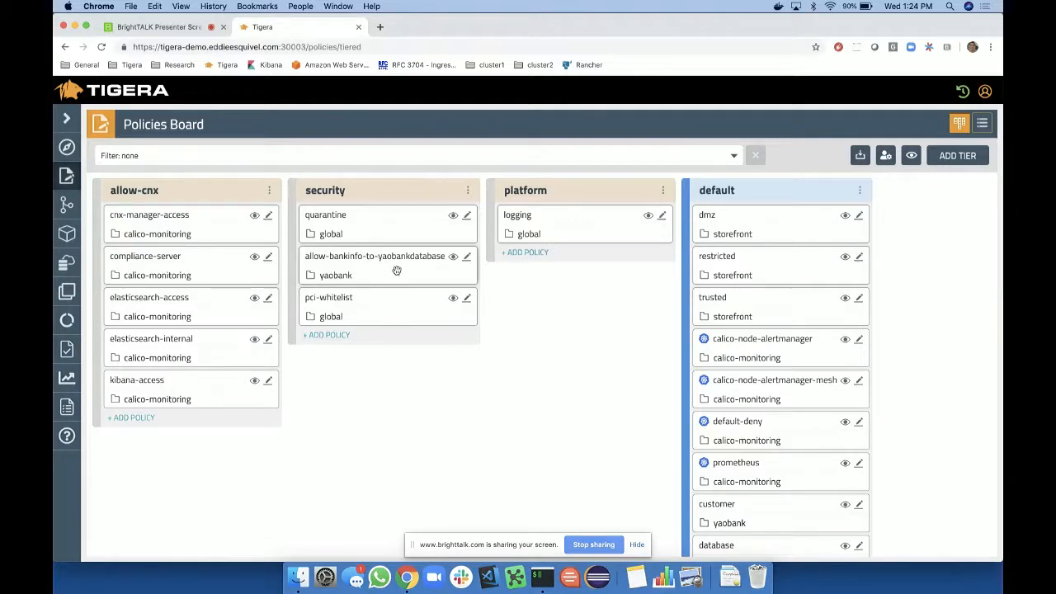
{"action": "mouse_move", "coordinate": [333, 281]}
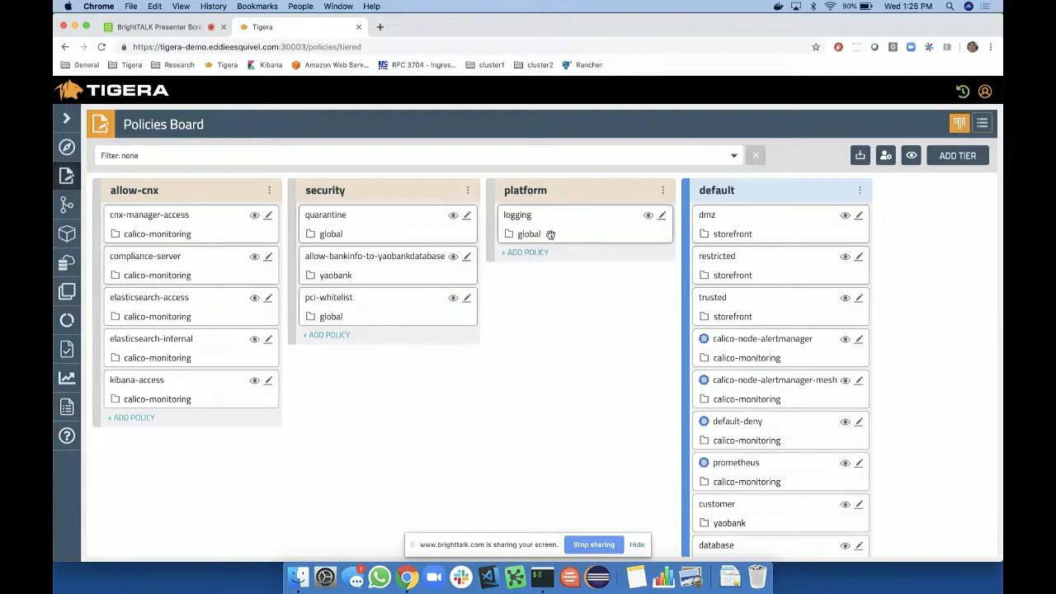
{"action": "mouse_move", "coordinate": [527, 308]}
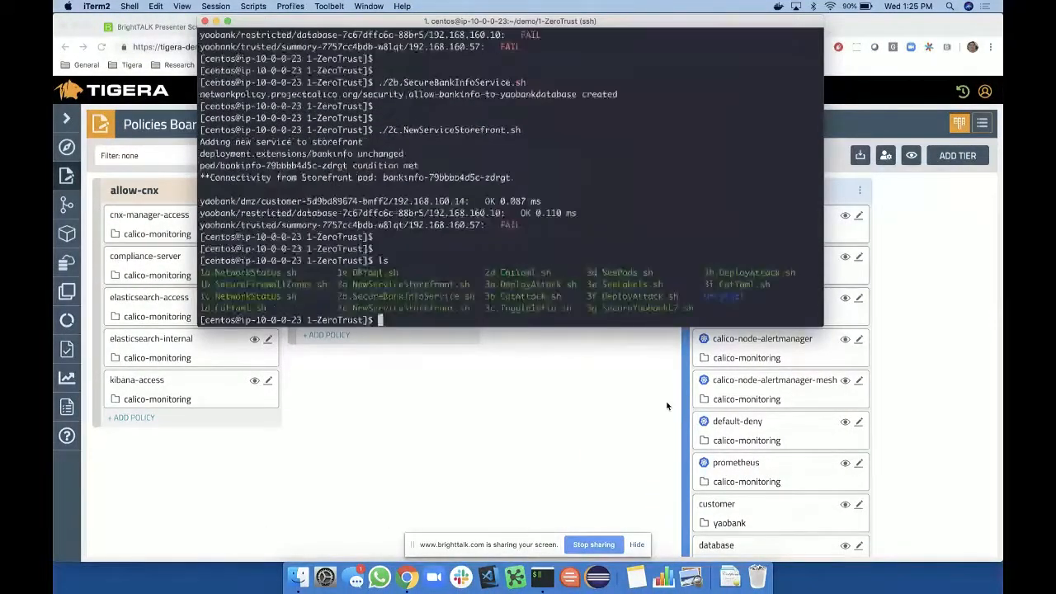
- Begin entering the bank database query script in iTerm2
{"action": "type", "text": "./"}
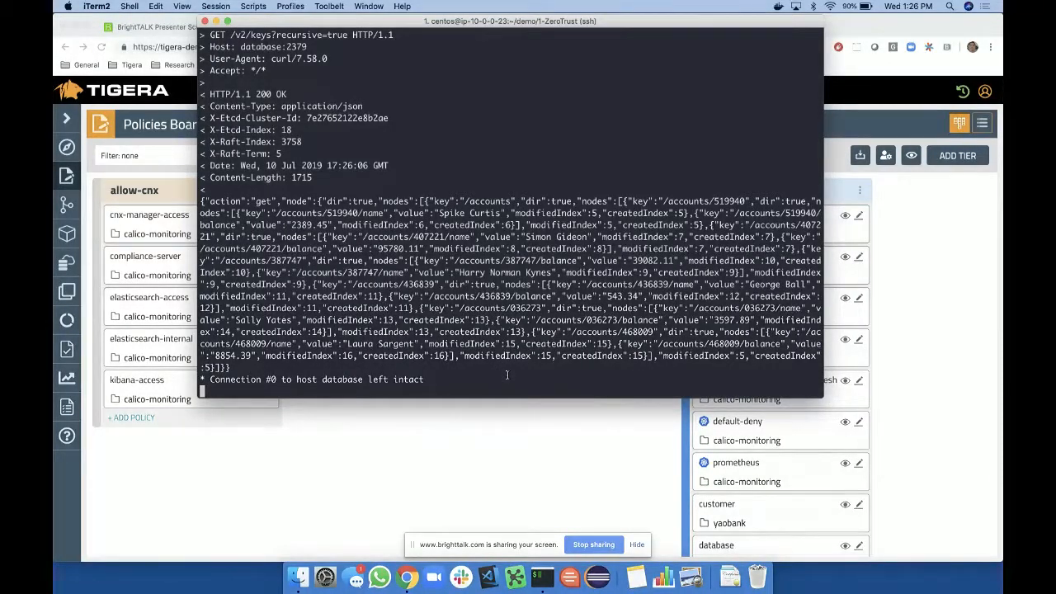
- List the demo scripts and run ./3c.ToggleIstio.sh to enable Istio on yaobank
{"action": "type", "text": "ls"}
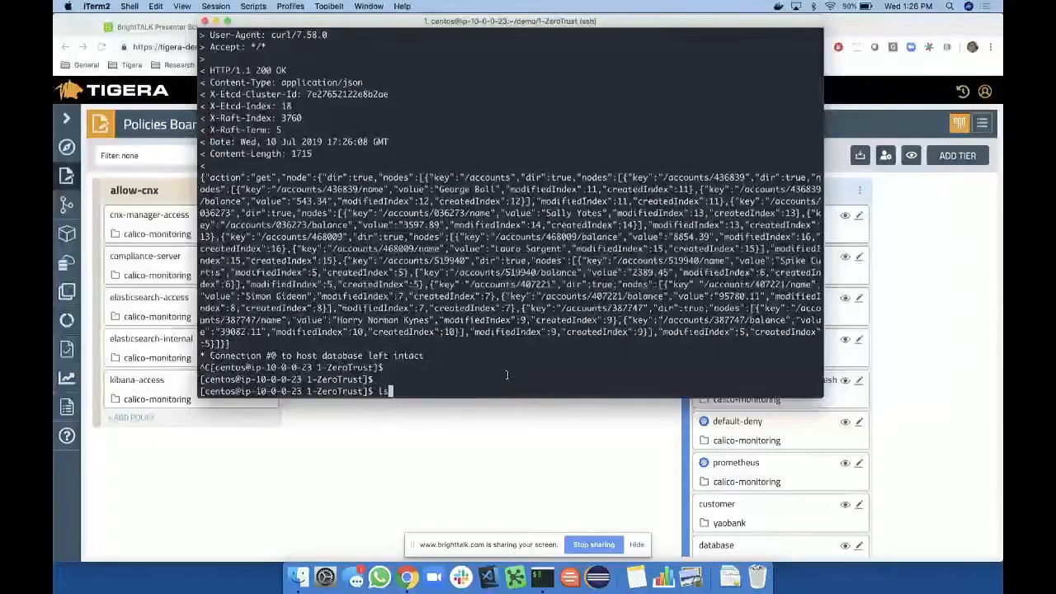
{"action": "key", "text": "Return"}
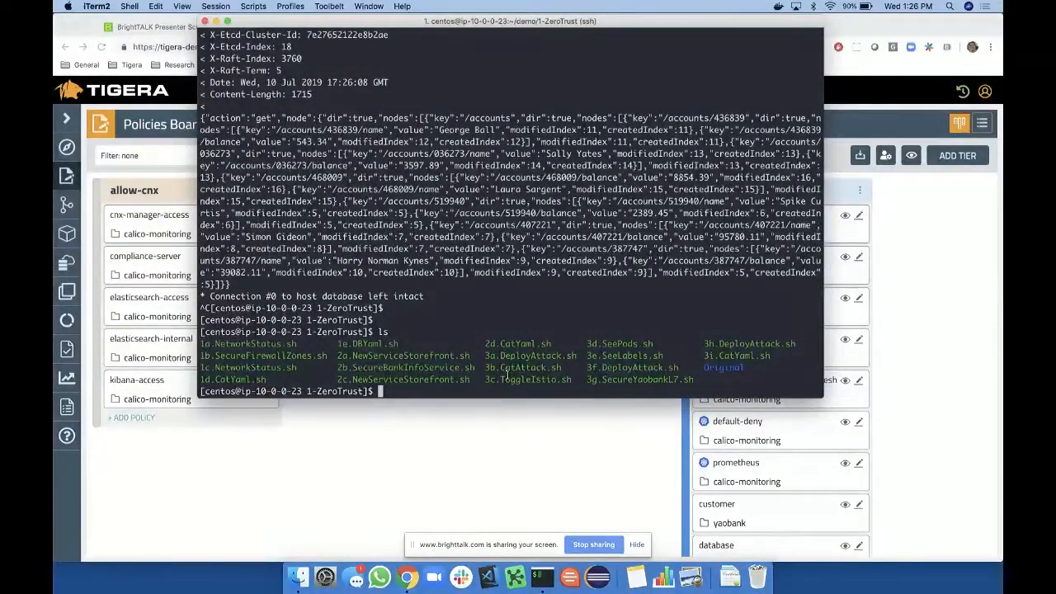
{"action": "type", "text": "./3c.ToggleIstio.sh"}
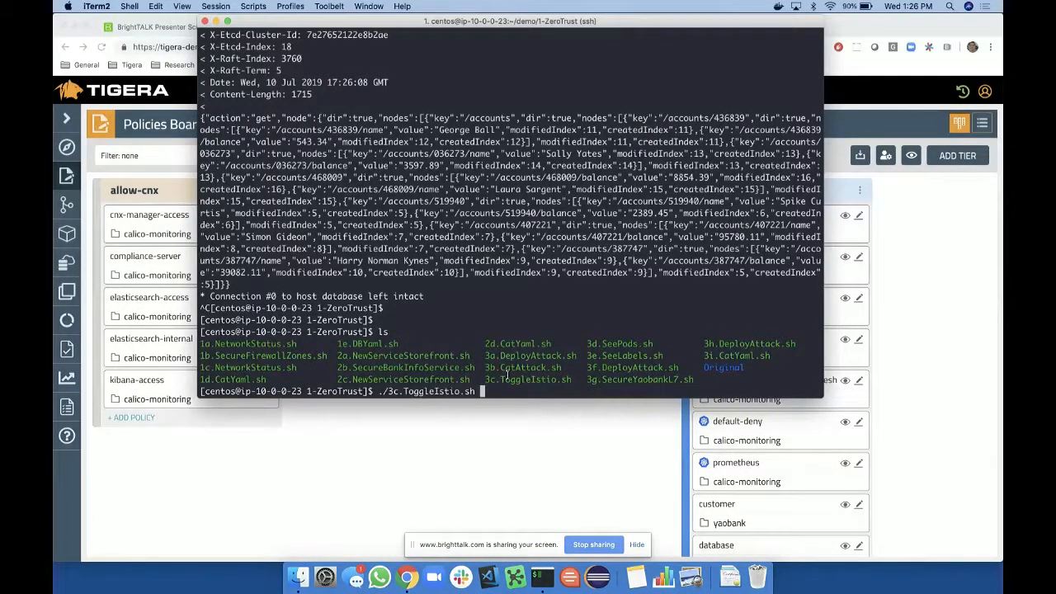
{"action": "key", "text": "Return"}
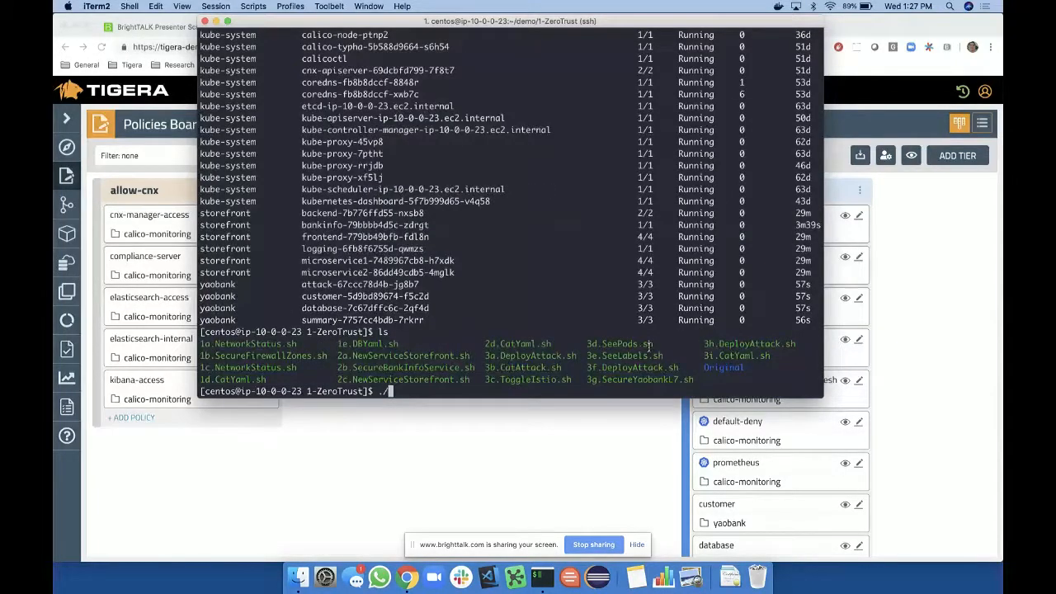
- Enter the ./3e.SeeLabels.sh command and begin entering the next ./3 demo script
{"action": "type", "text": "./3e.SeeLabels.sh"}
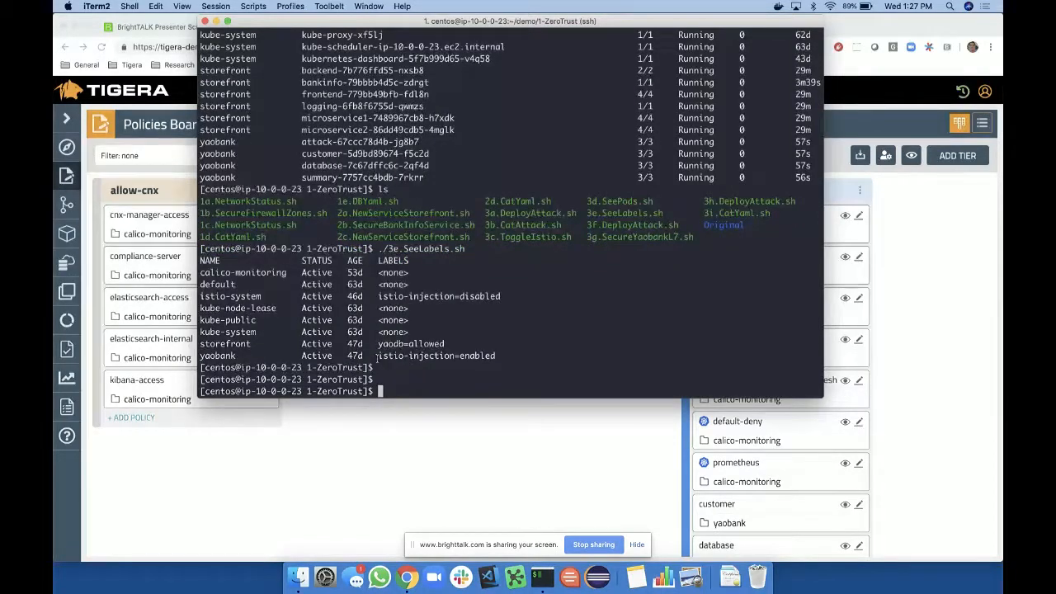
{"action": "type", "text": "./3"}
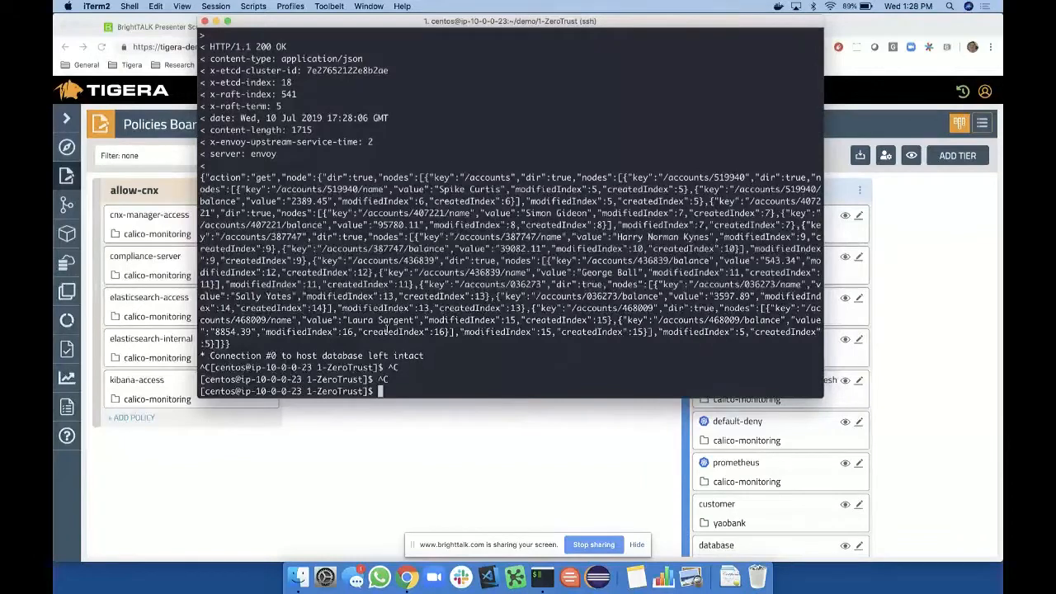
- Print ./3b.CatAttack.sh, highlighting the looping curl from the attacker pod to the database
{"action": "type", "text": "ls"}
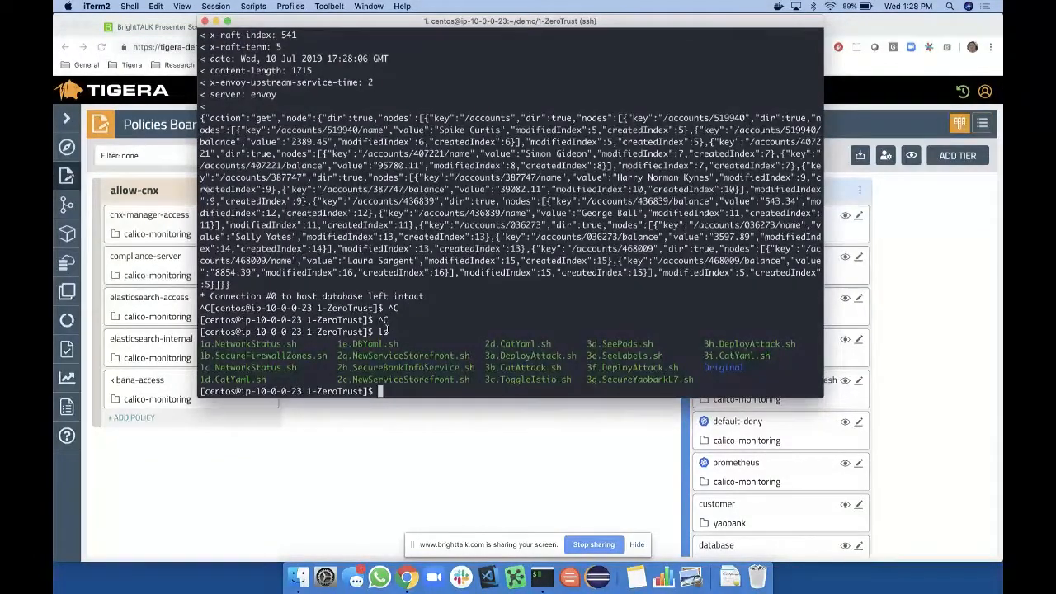
{"action": "type", "text": "./3b.CatAttack.sh"}
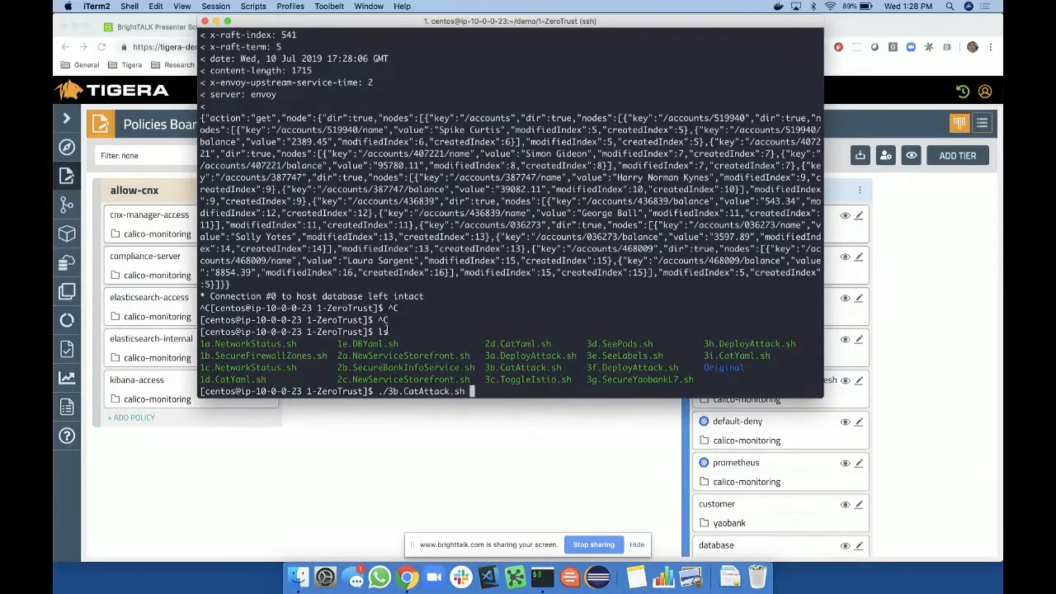
{"action": "key", "text": "Return"}
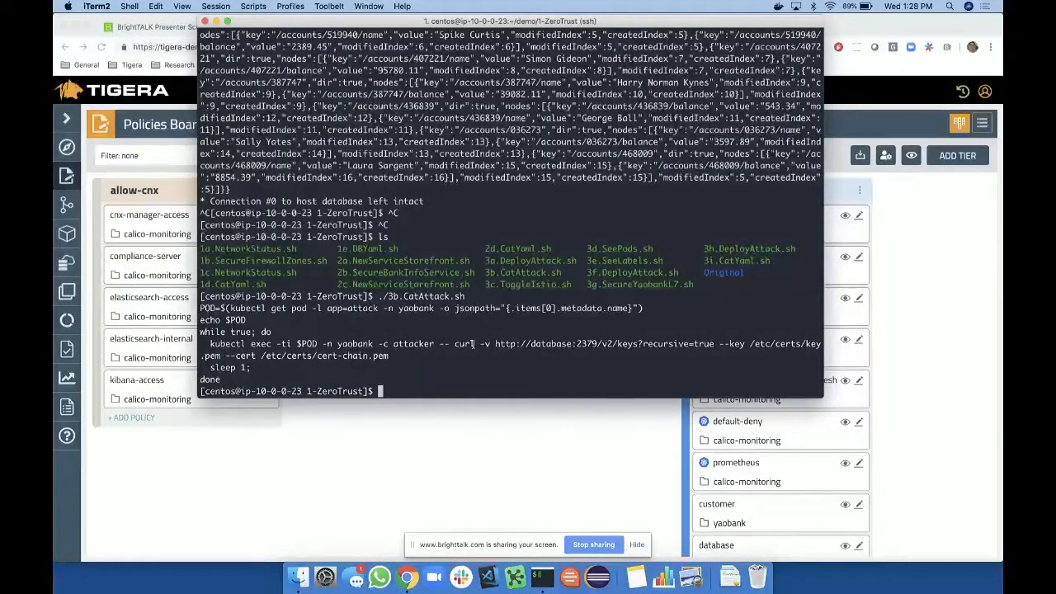
{"action": "left_click_drag", "start_coordinate": [454, 343], "coordinate": [722, 343]}
{"action": "type", "text": "ls"}
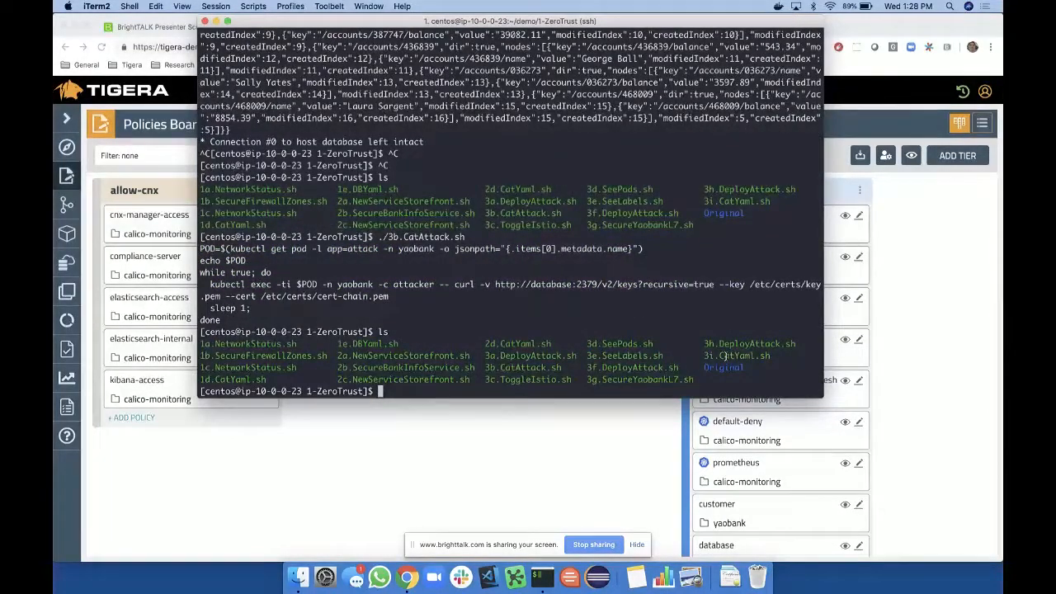
- Run ./3g.SecureYaobankL7.sh and inspect the database policy's GET /v2/keys ingress rule
{"action": "type", "text": "./"}
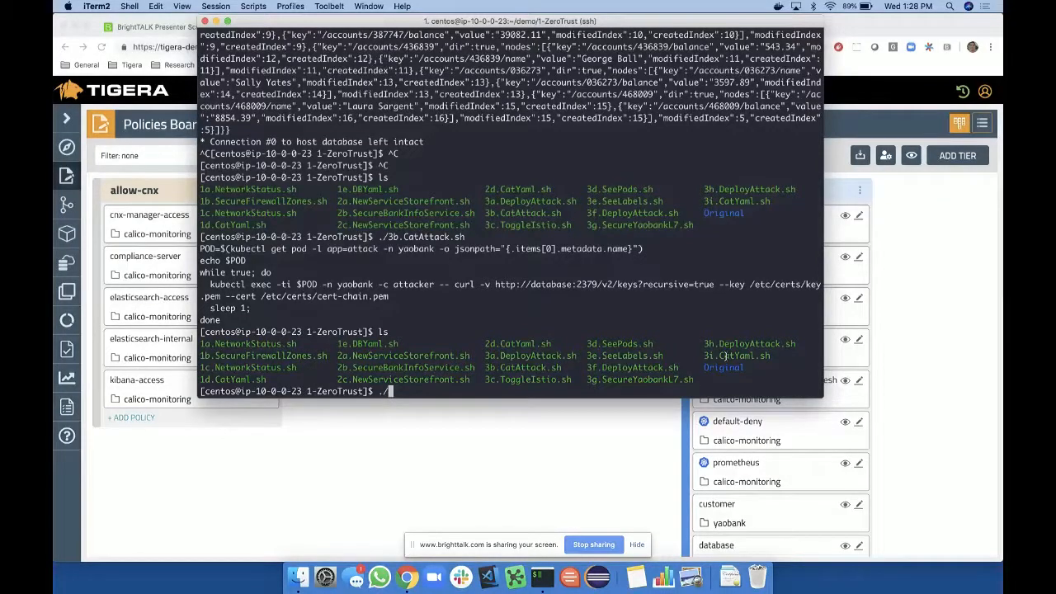
{"action": "type", "text": "./3g.SecureYaobankL7.sh"}
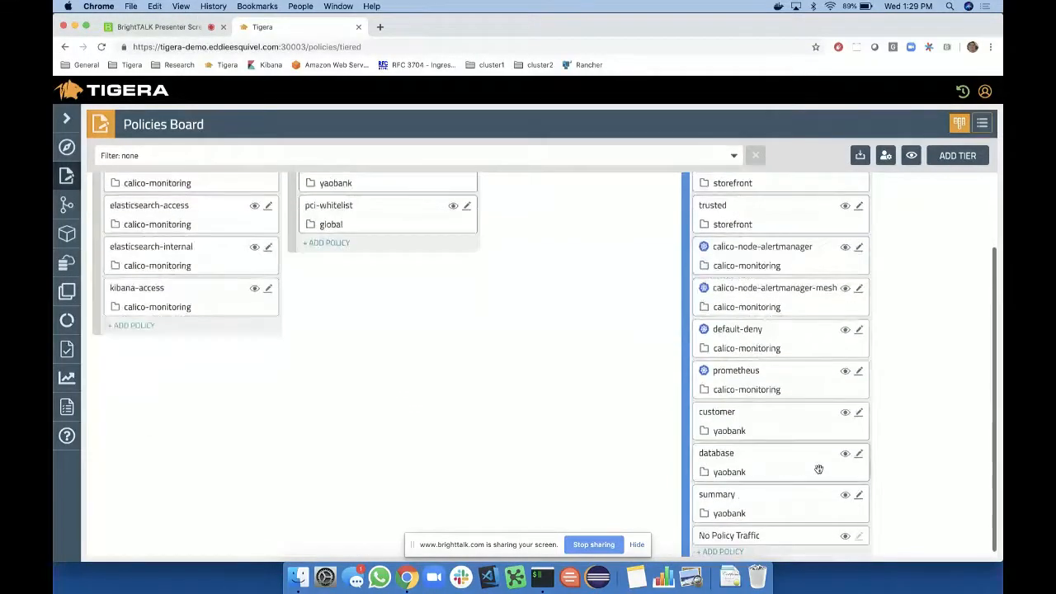
{"action": "left_click", "coordinate": [716, 452]}
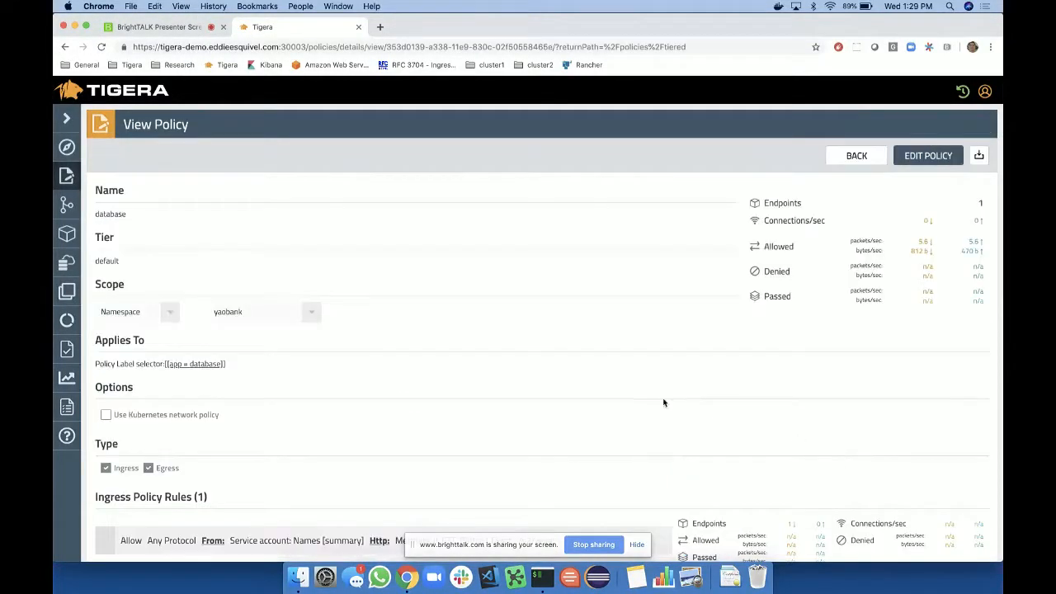
{"action": "scroll", "scroll_direction": "down", "scroll_amount": 3}
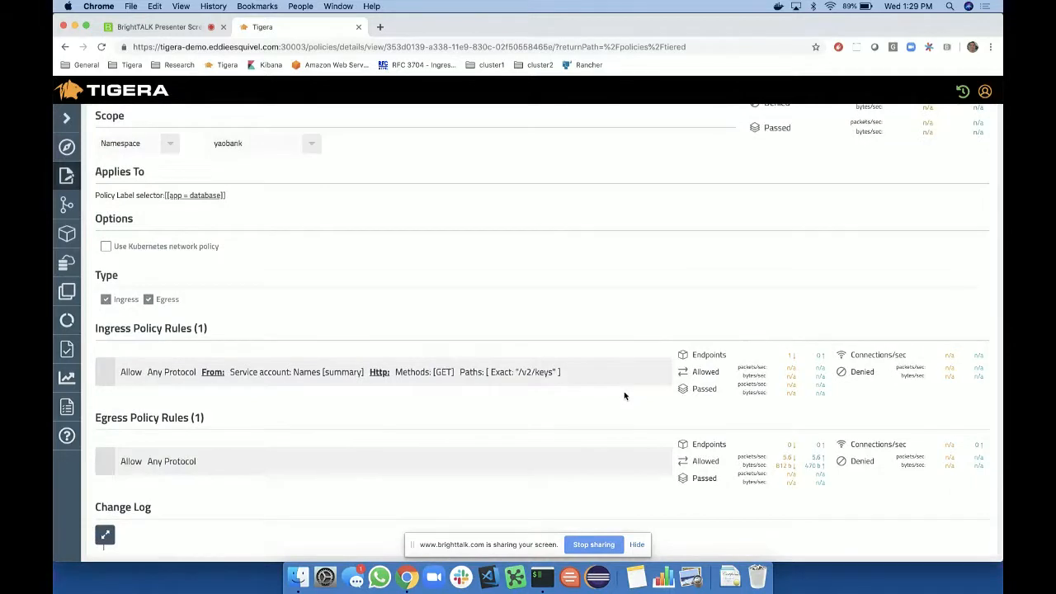
{"action": "mouse_move", "coordinate": [356, 374]}
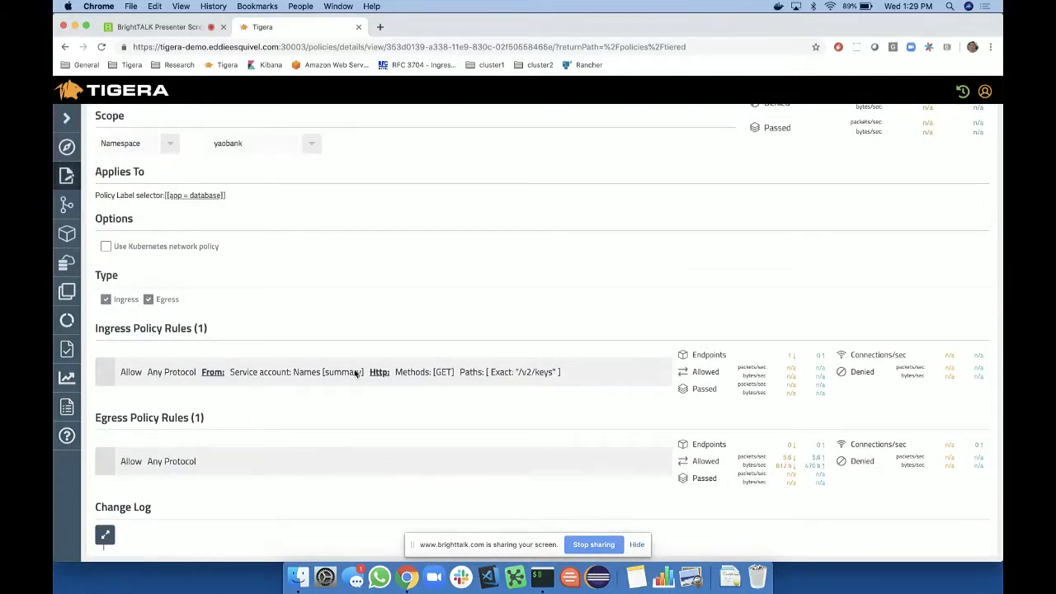
{"action": "mouse_move", "coordinate": [304, 377]}
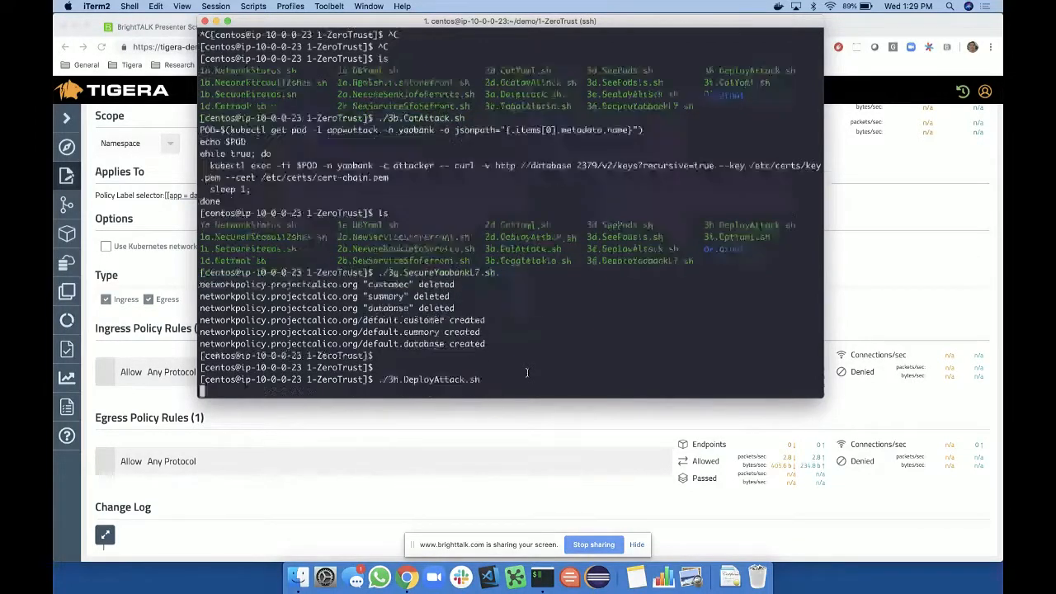
{"action": "key", "text": "Return"}
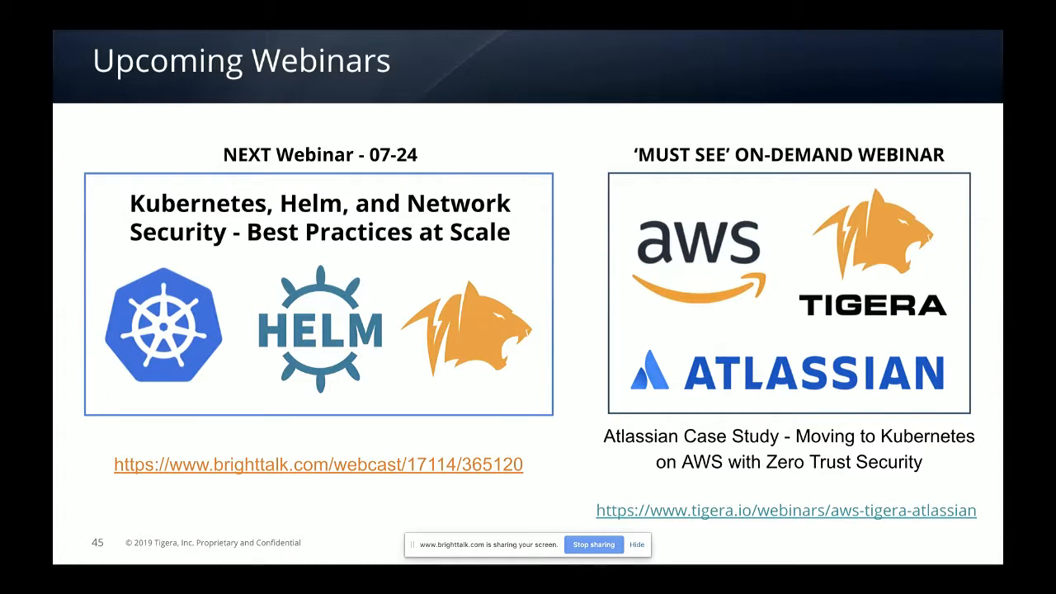
{"action": "mouse_move", "coordinate": [586, 534]}
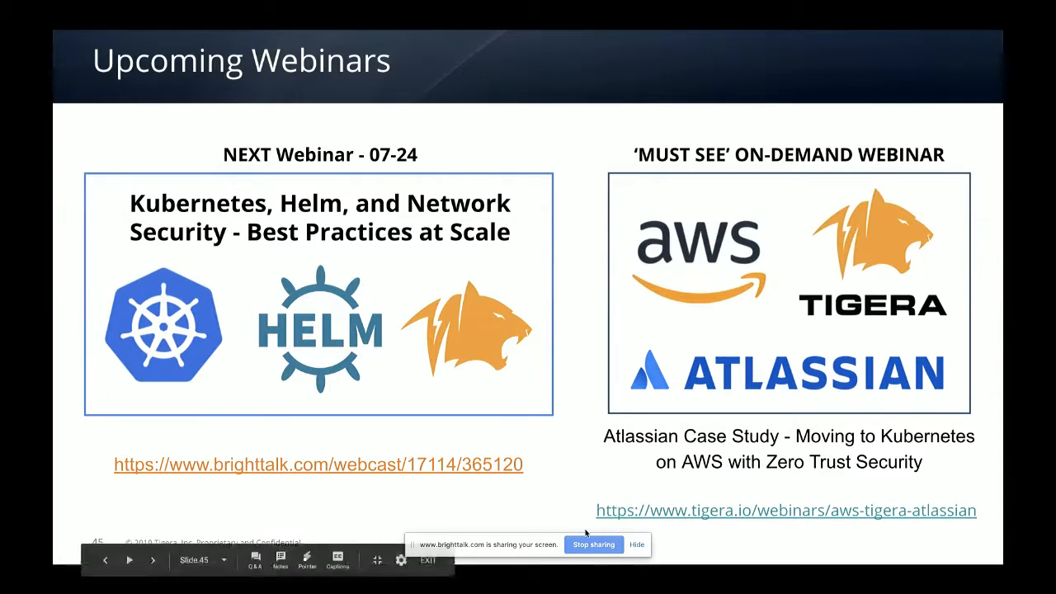